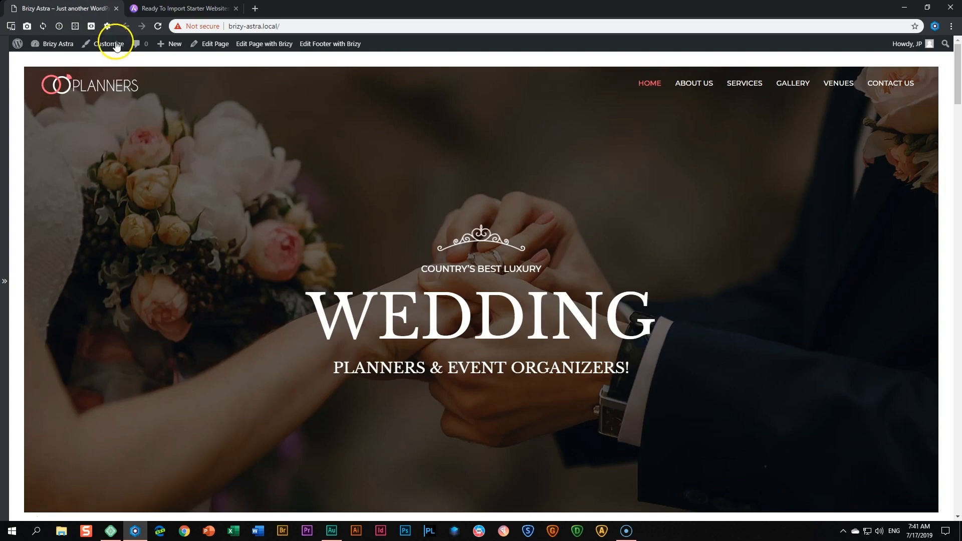
Browse the wpastra.com Ready to Import Websites gallery filtered to Brizy starter sites
{"action": "left_click", "coordinate": [182, 8]}
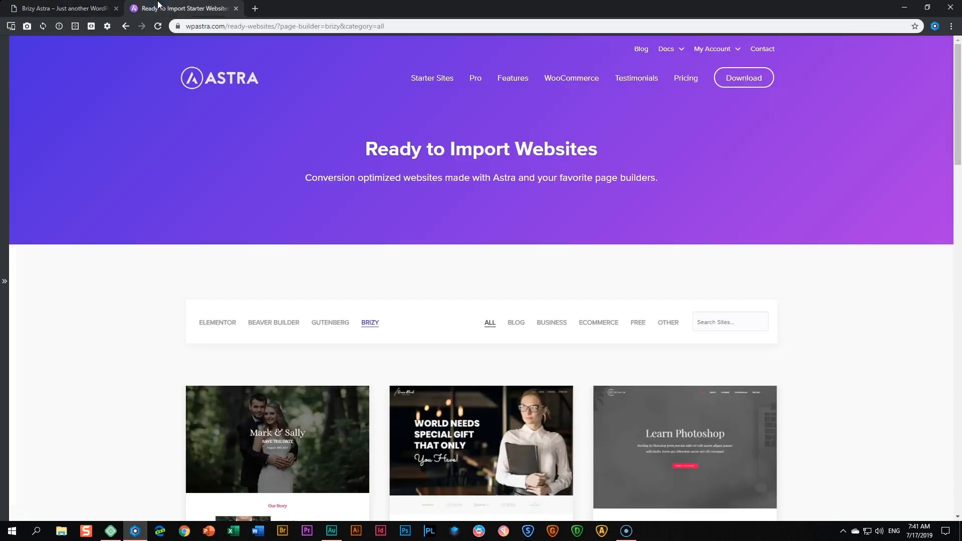
{"action": "mouse_move", "coordinate": [503, 232]}
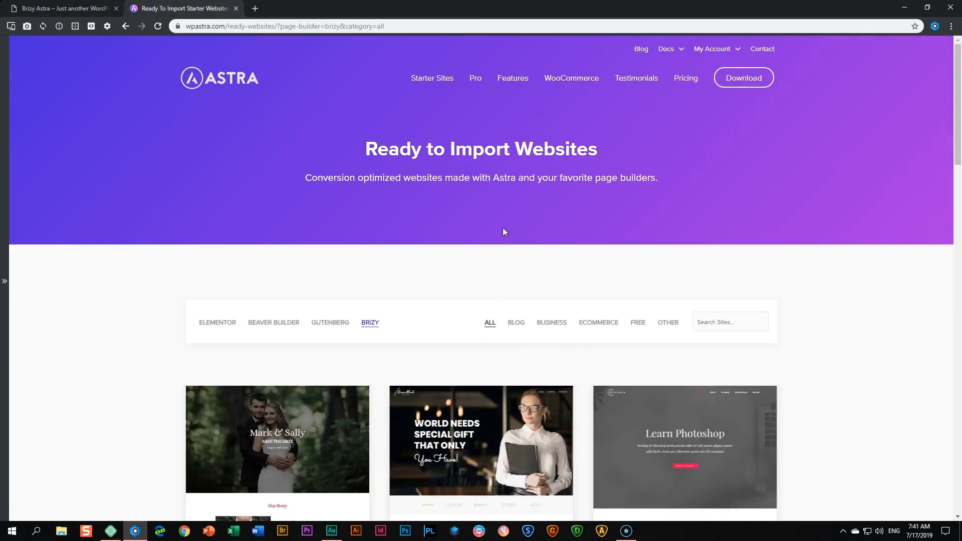
{"action": "scroll", "scroll_direction": "down", "scroll_amount": 3}
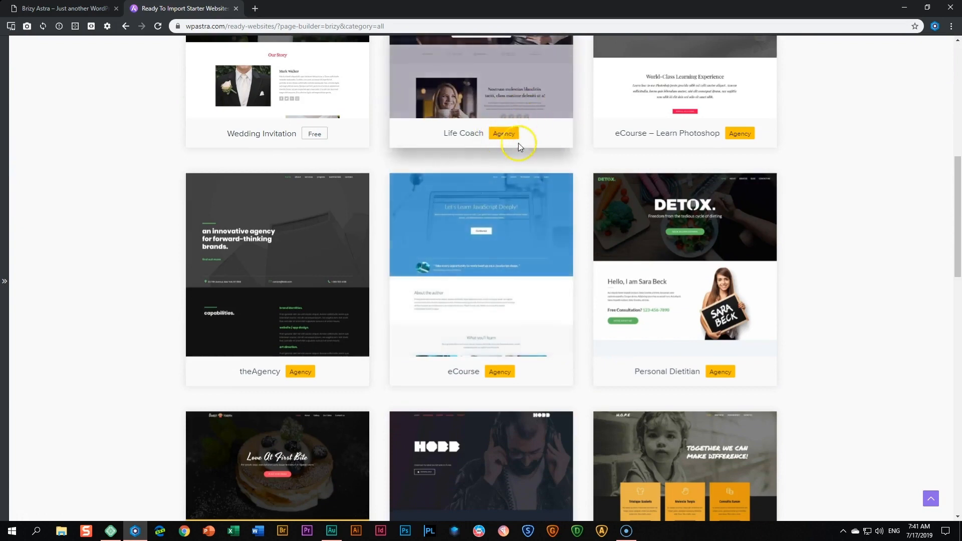
{"action": "mouse_move", "coordinate": [515, 148]}
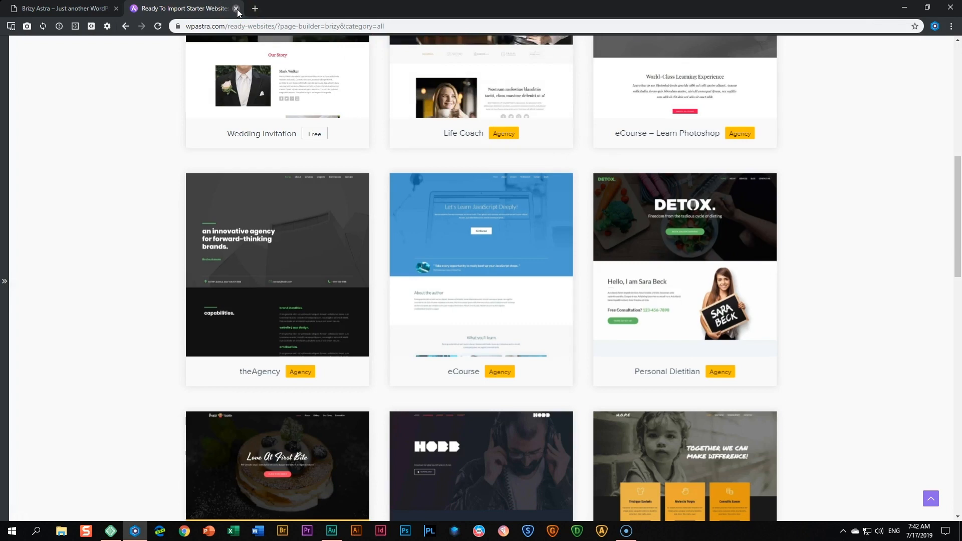
{"action": "mouse_move", "coordinate": [237, 12]}
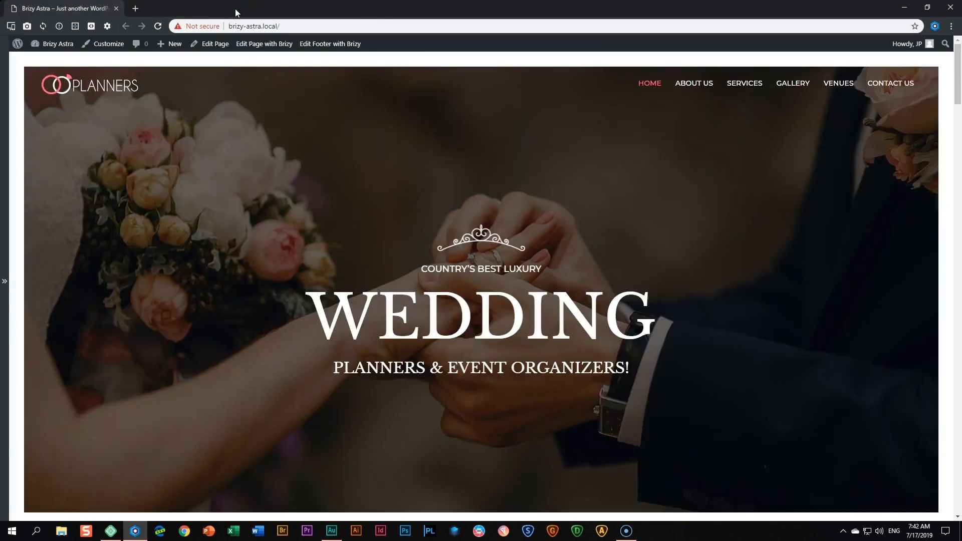
{"action": "mouse_move", "coordinate": [272, 118]}
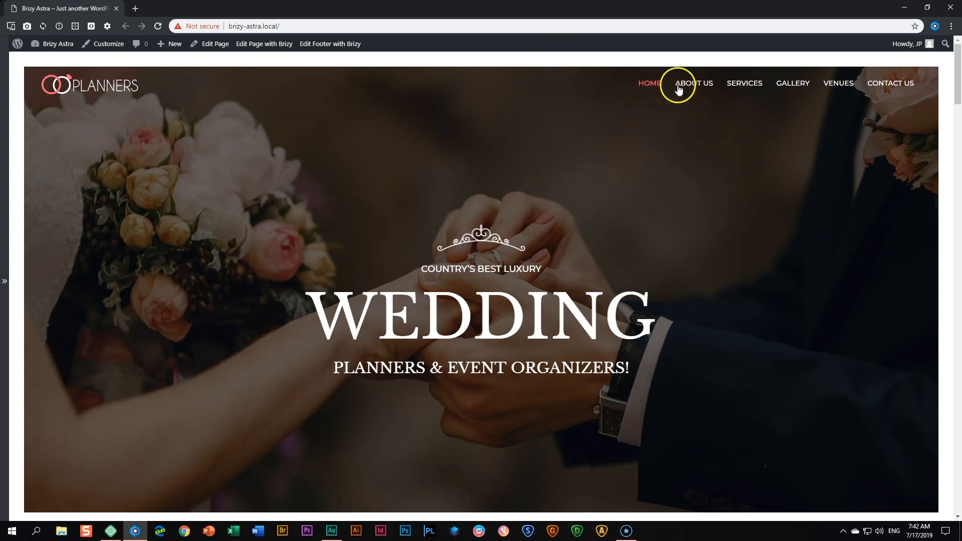
{"action": "mouse_move", "coordinate": [790, 84]}
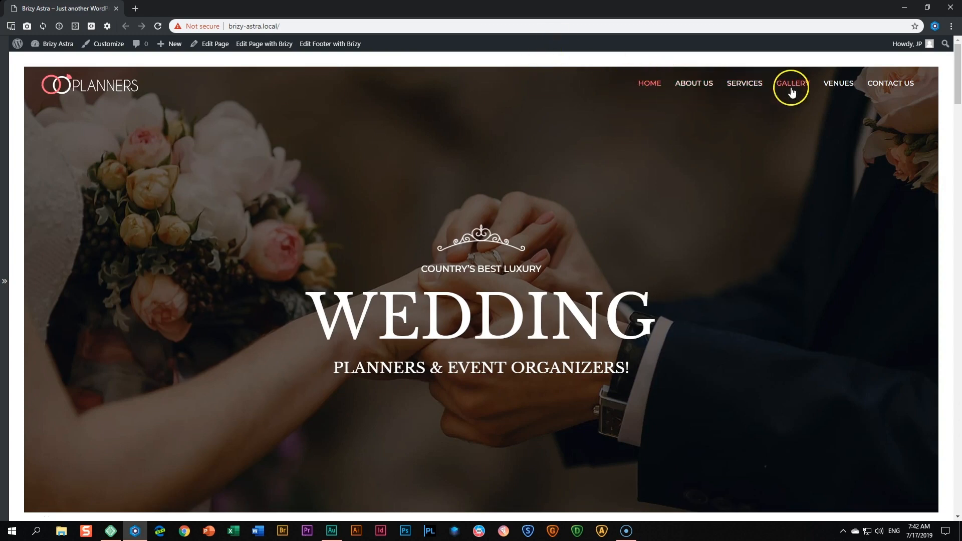
{"action": "mouse_move", "coordinate": [838, 84]}
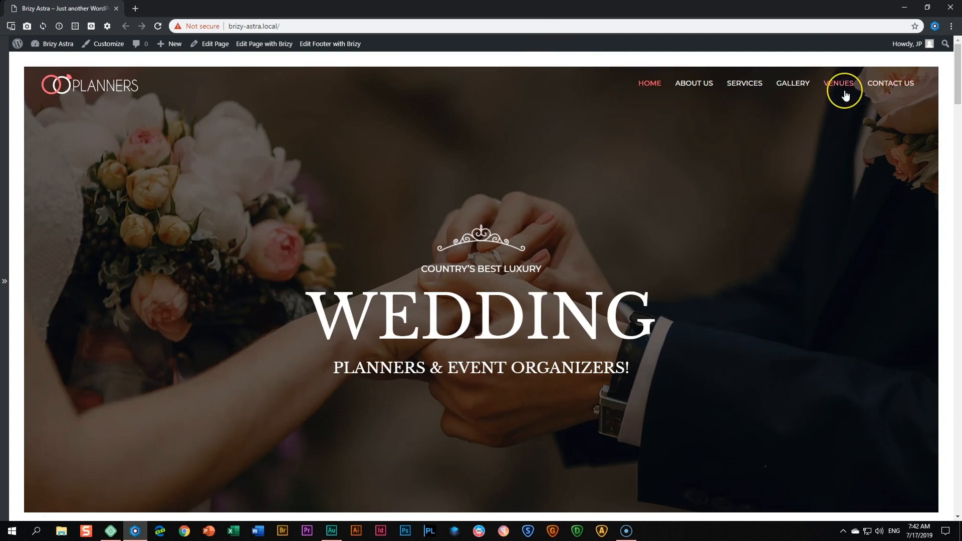
{"action": "mouse_move", "coordinate": [822, 251]}
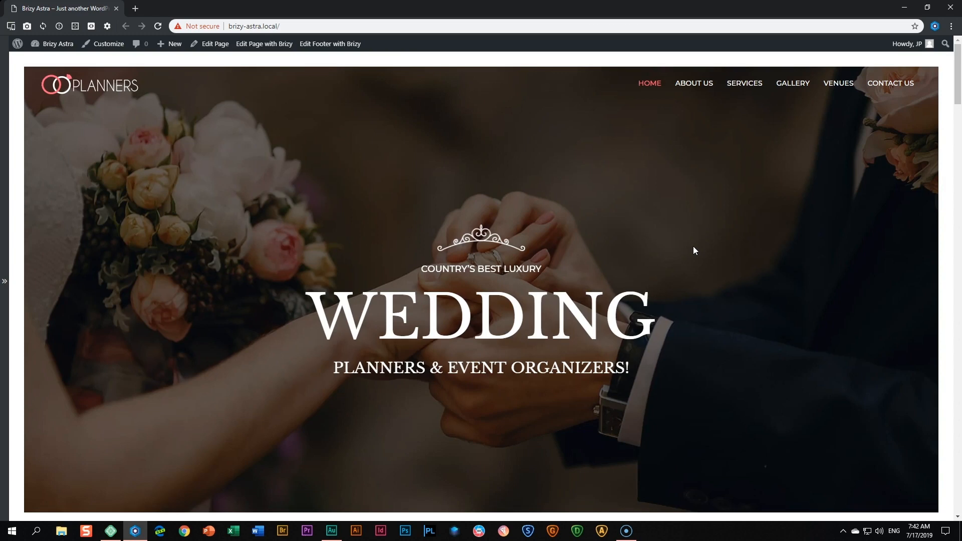
{"action": "mouse_move", "coordinate": [89, 86]}
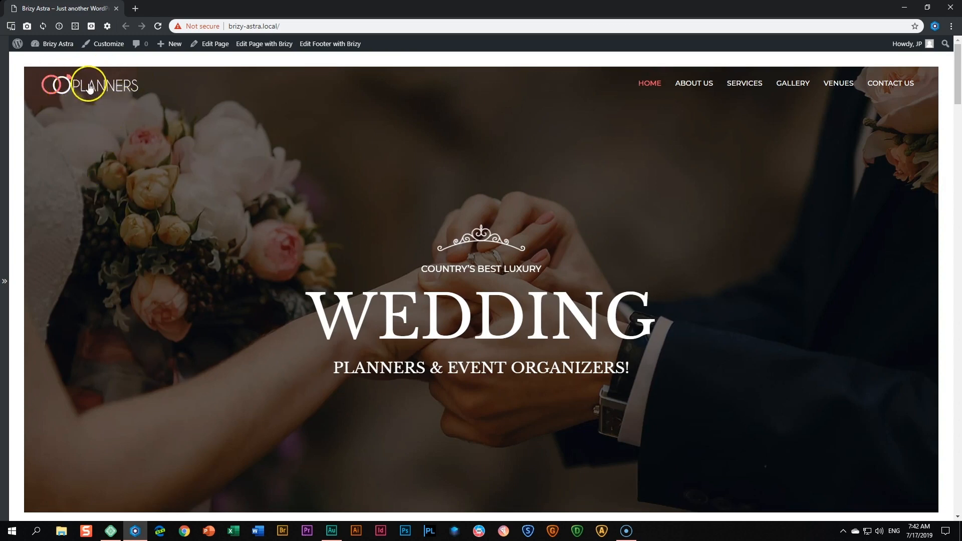
{"action": "mouse_move", "coordinate": [523, 358]}
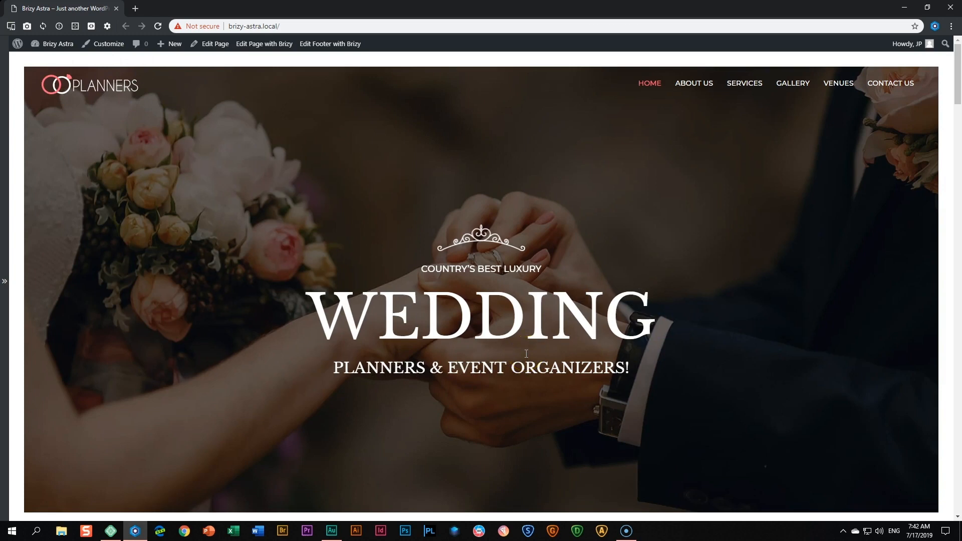
Scroll the home page through the venues, planners and services sections
{"action": "scroll", "scroll_direction": "down", "scroll_amount": 3}
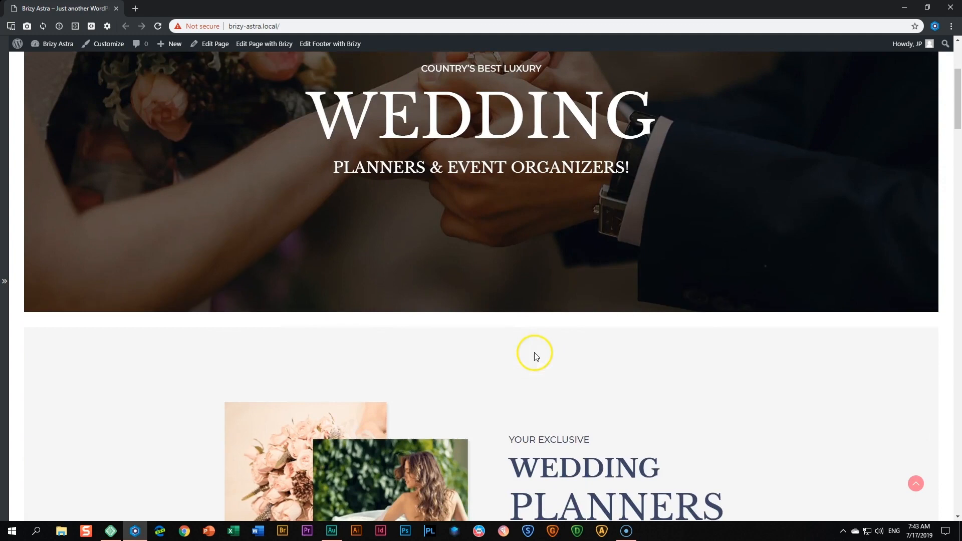
{"action": "scroll", "scroll_direction": "down", "scroll_amount": 3}
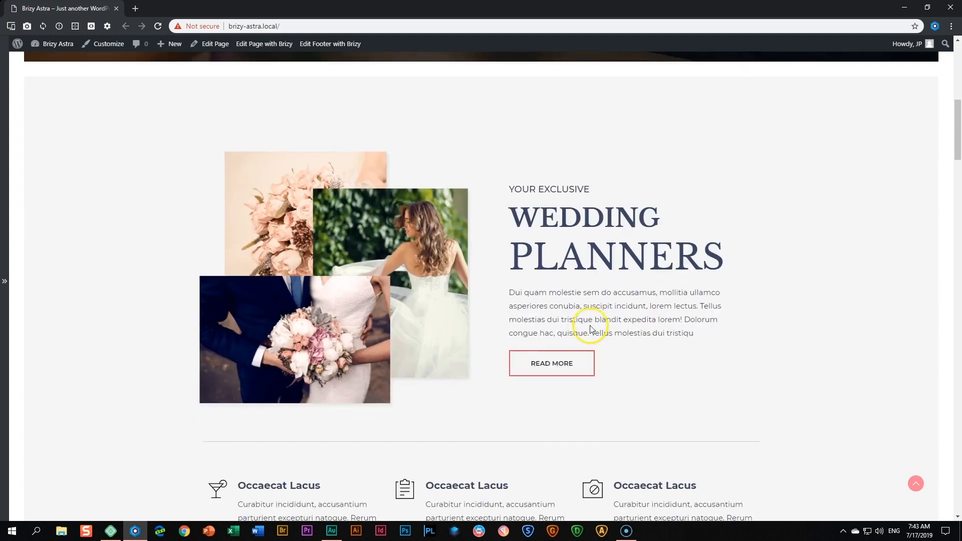
{"action": "mouse_move", "coordinate": [694, 272]}
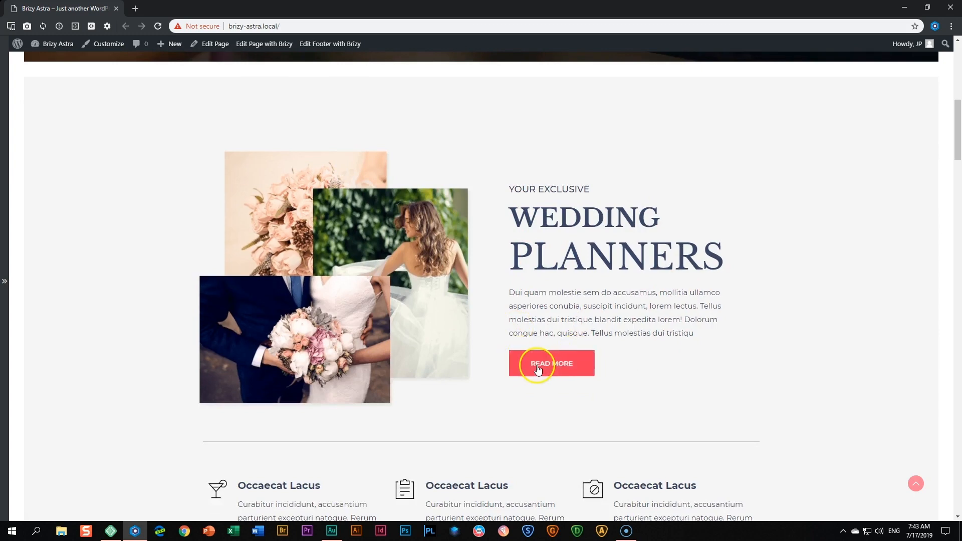
{"action": "scroll", "scroll_direction": "down", "scroll_amount": 3}
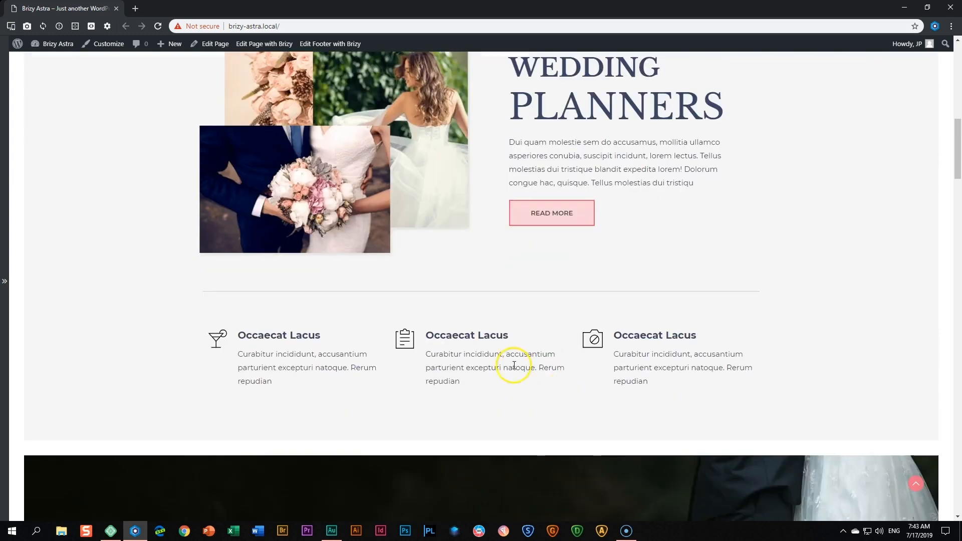
{"action": "scroll", "scroll_direction": "down", "scroll_amount": 3}
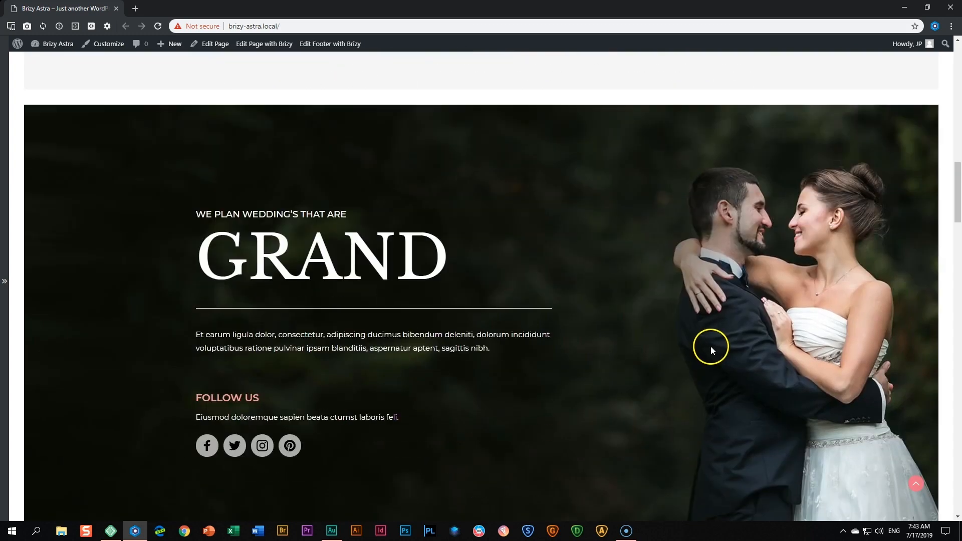
{"action": "mouse_move", "coordinate": [757, 313]}
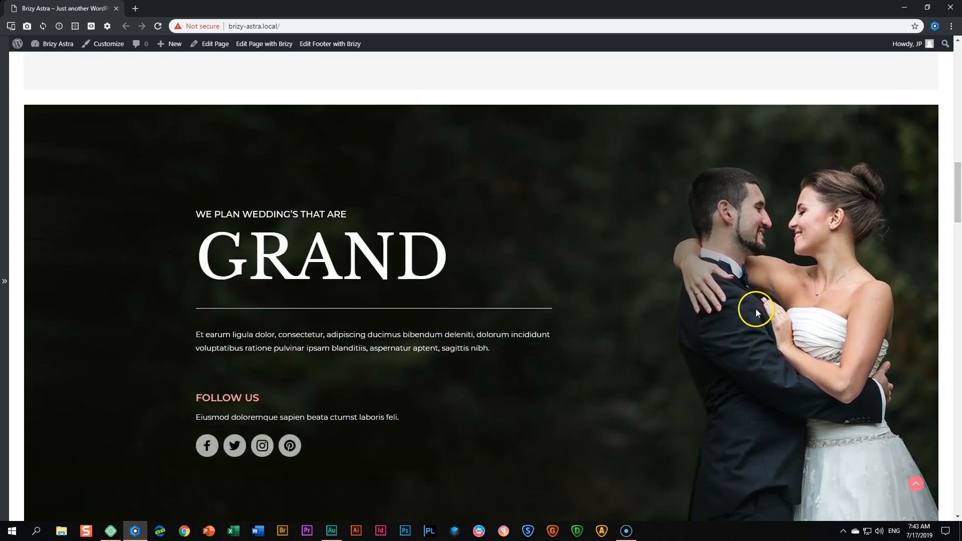
{"action": "mouse_move", "coordinate": [223, 445]}
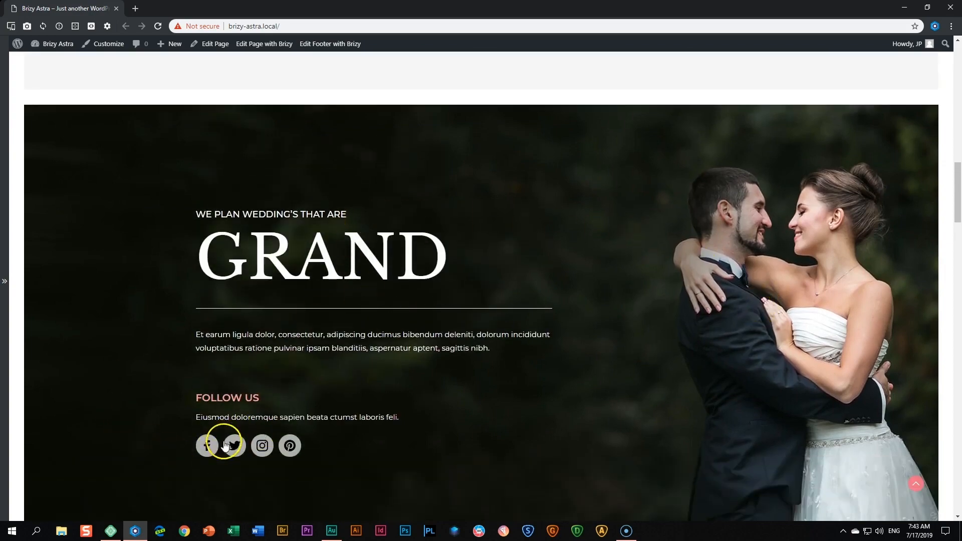
{"action": "scroll", "scroll_direction": "down", "scroll_amount": 3}
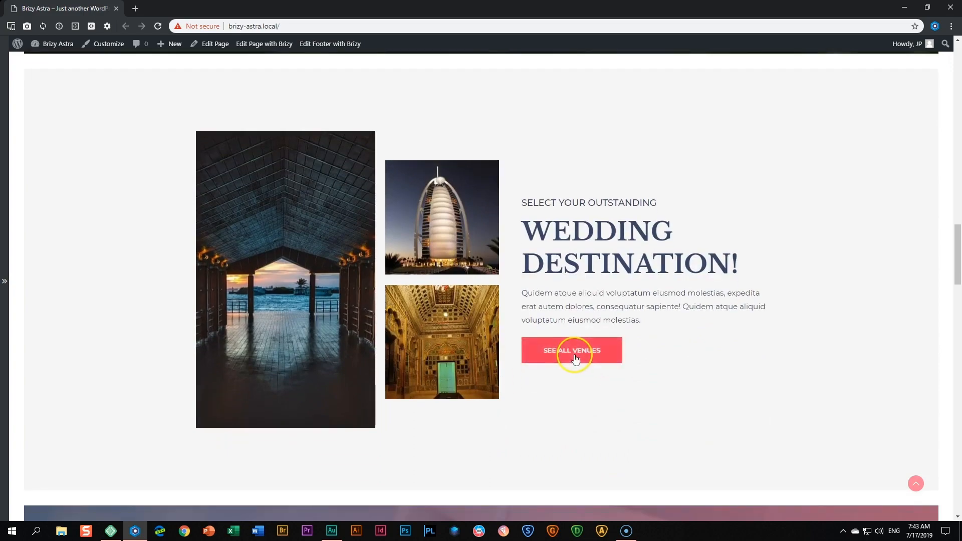
{"action": "scroll", "scroll_direction": "down", "scroll_amount": 3}
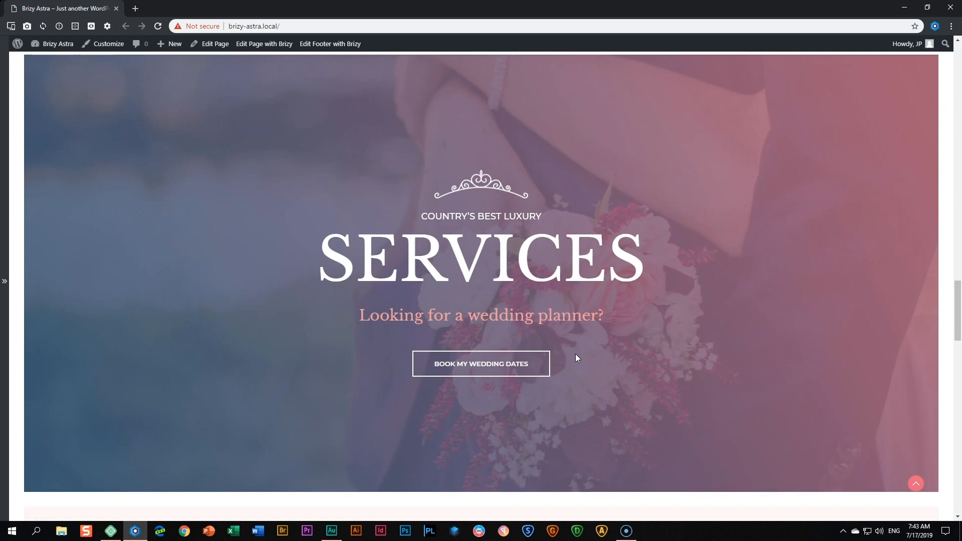
Continue down past the testimonial and gallery to the Send us a message form and footer
{"action": "scroll", "scroll_direction": "down", "scroll_amount": 3}
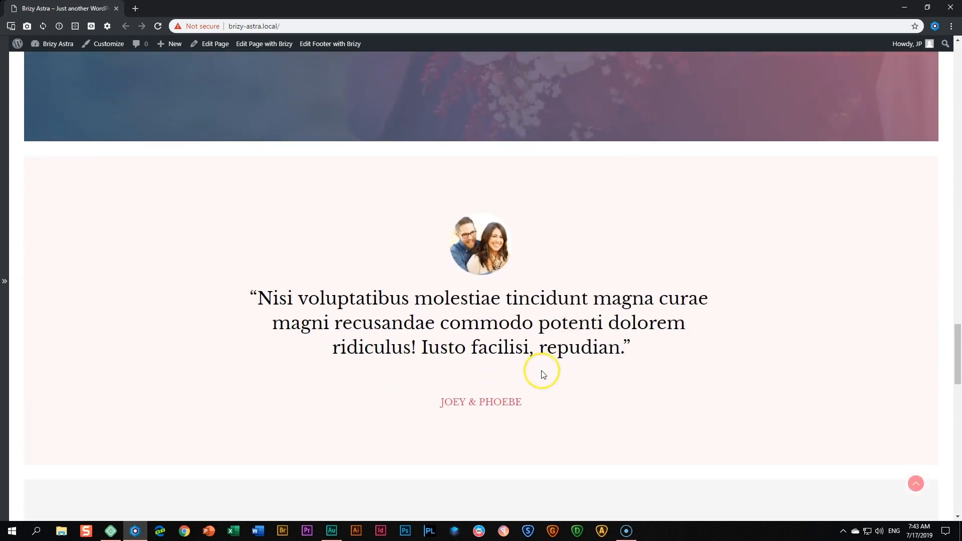
{"action": "mouse_move", "coordinate": [504, 416]}
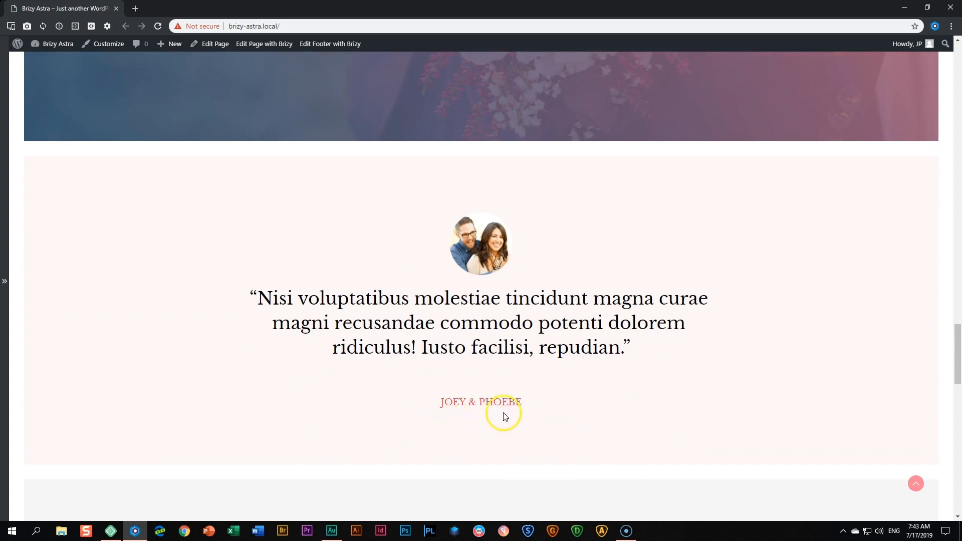
{"action": "scroll", "scroll_direction": "down", "scroll_amount": 3}
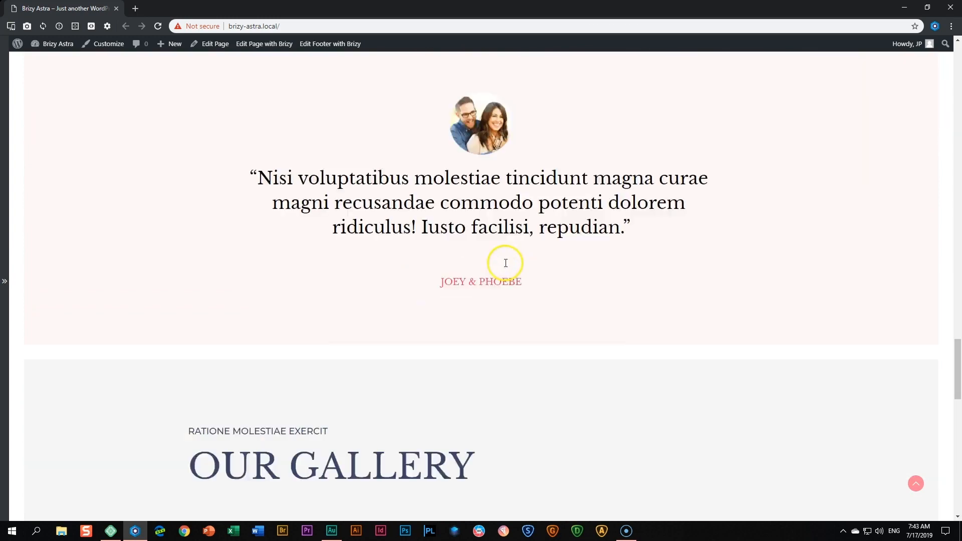
{"action": "scroll", "scroll_direction": "down", "scroll_amount": 3}
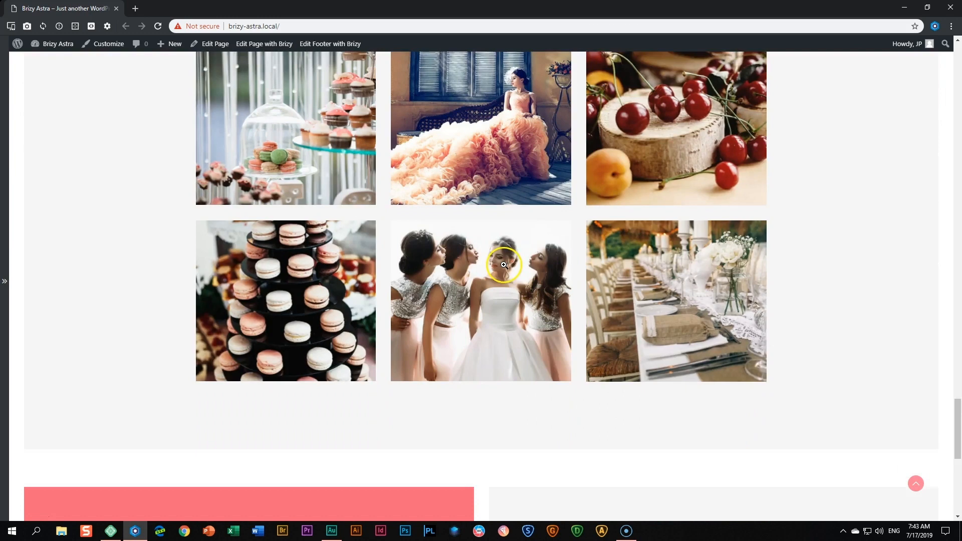
{"action": "scroll", "scroll_direction": "down", "scroll_amount": 3}
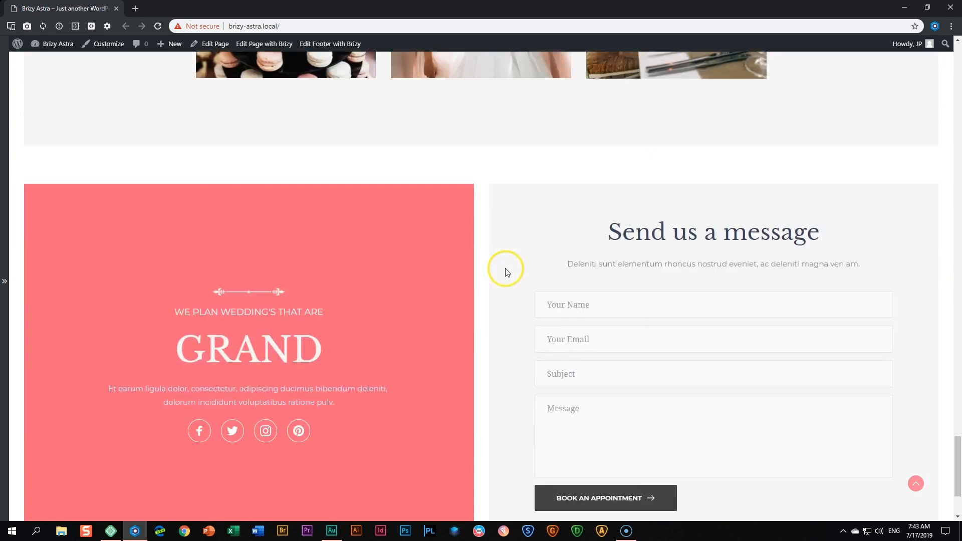
{"action": "scroll", "scroll_direction": "down", "scroll_amount": 3}
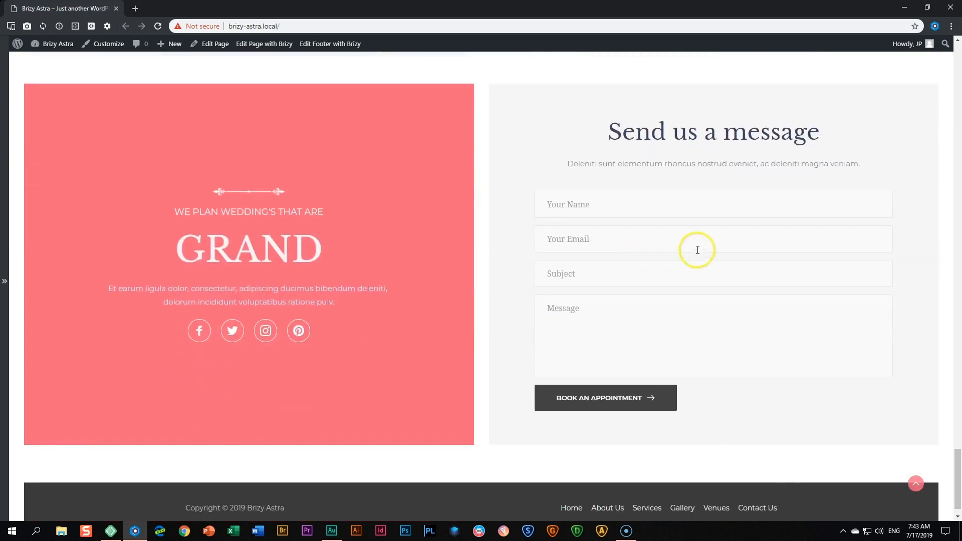
{"action": "mouse_move", "coordinate": [629, 357]}
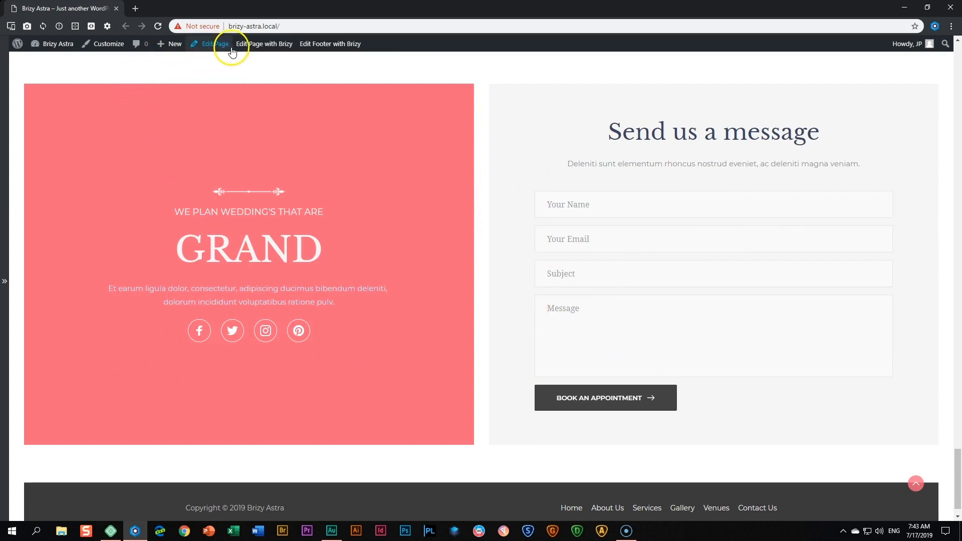
{"action": "mouse_move", "coordinate": [214, 43]}
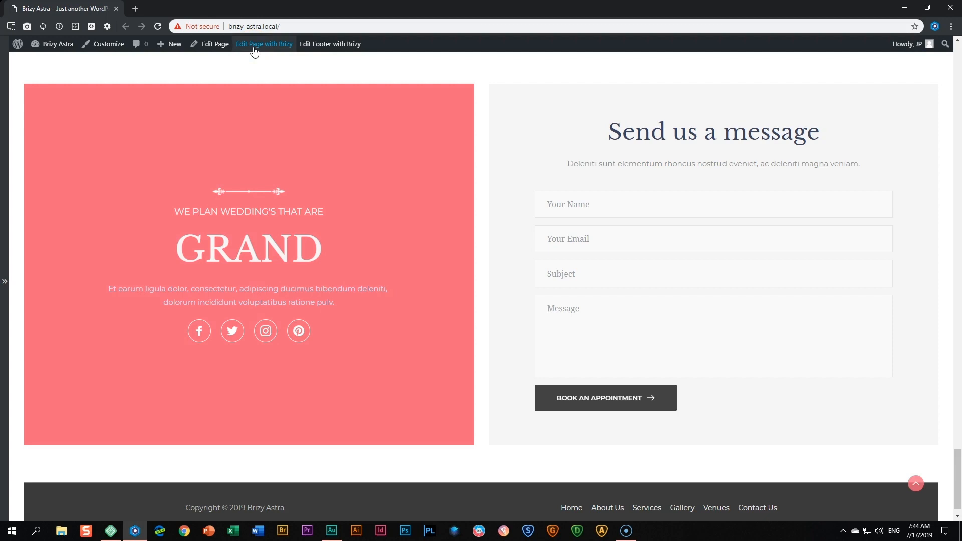
{"action": "mouse_move", "coordinate": [345, 43]}
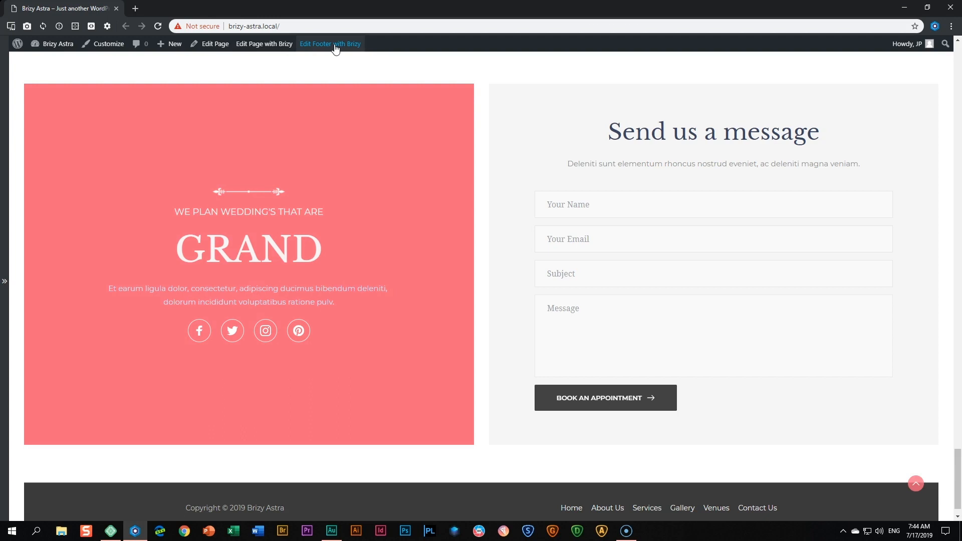
Scroll to the Send us a message form and footer links at the bottom of the home page
{"action": "scroll", "scroll_direction": "down", "scroll_amount": 3}
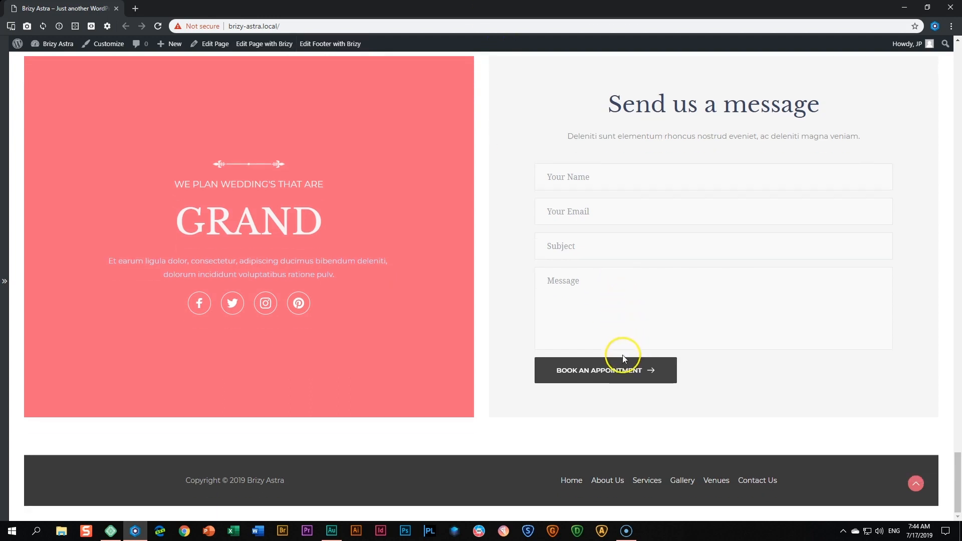
{"action": "mouse_move", "coordinate": [257, 480]}
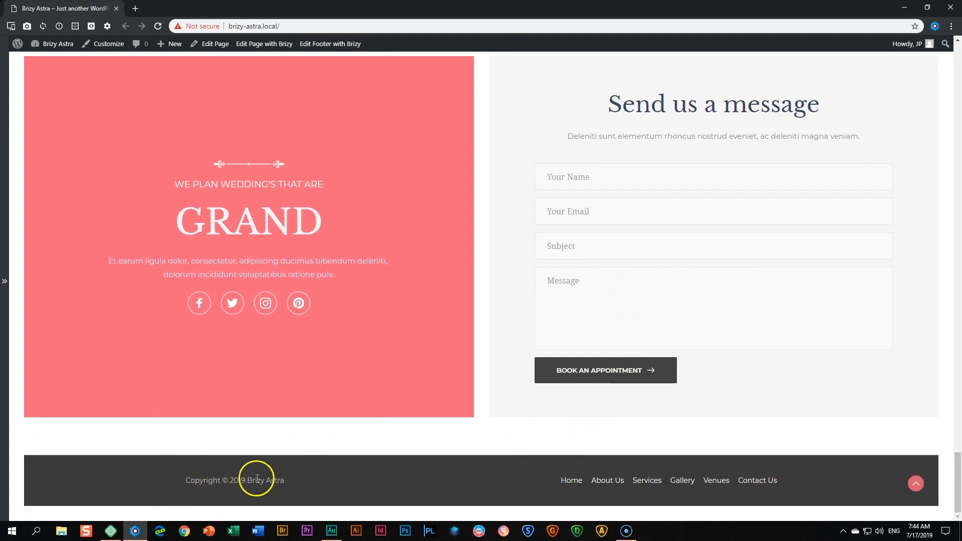
{"action": "mouse_move", "coordinate": [320, 485]}
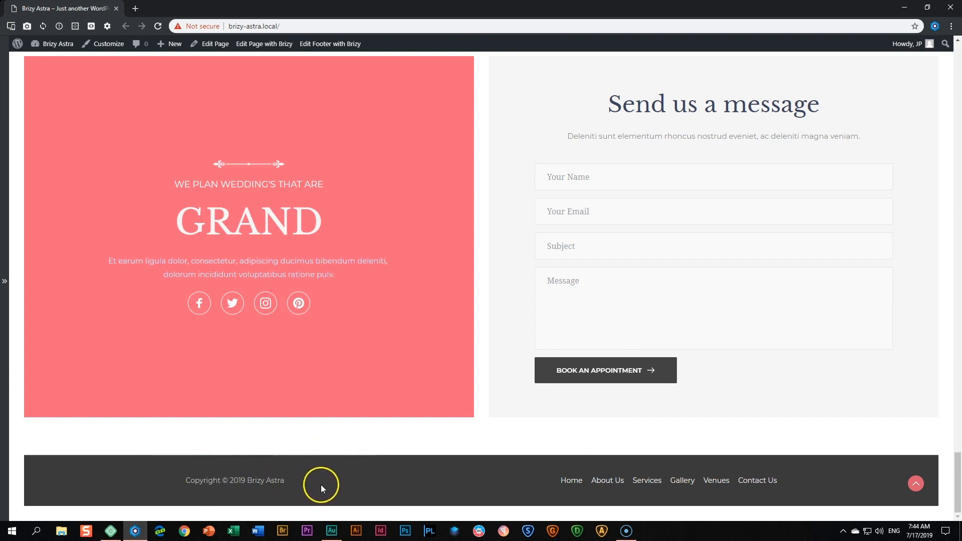
{"action": "mouse_move", "coordinate": [756, 480]}
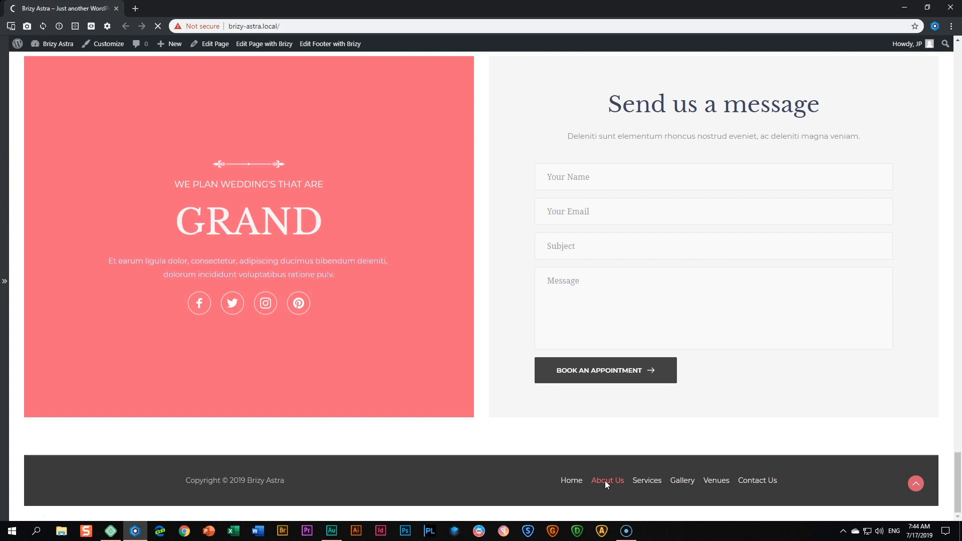
Go to the About Us page and scroll through its stats and planners sections
{"action": "left_click", "coordinate": [607, 480]}
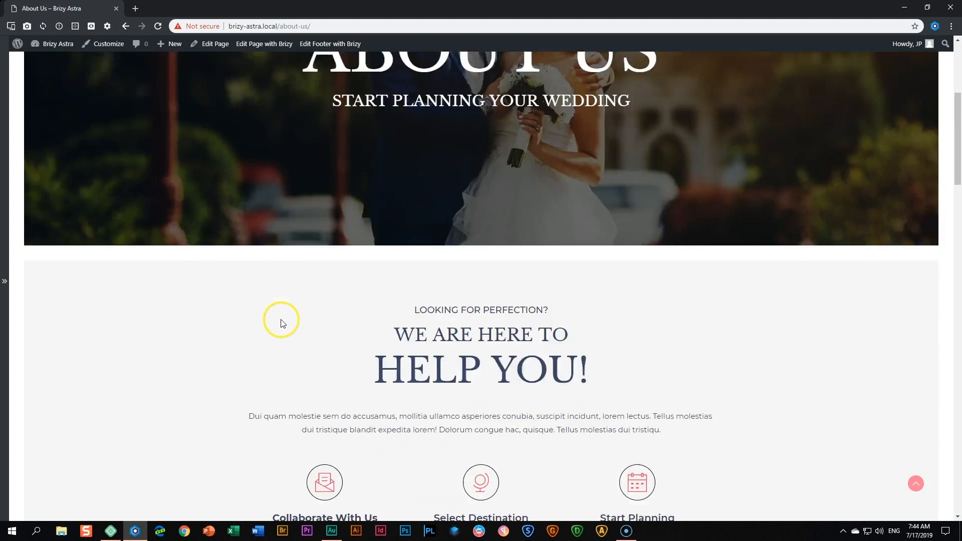
{"action": "scroll", "scroll_direction": "down", "scroll_amount": 3}
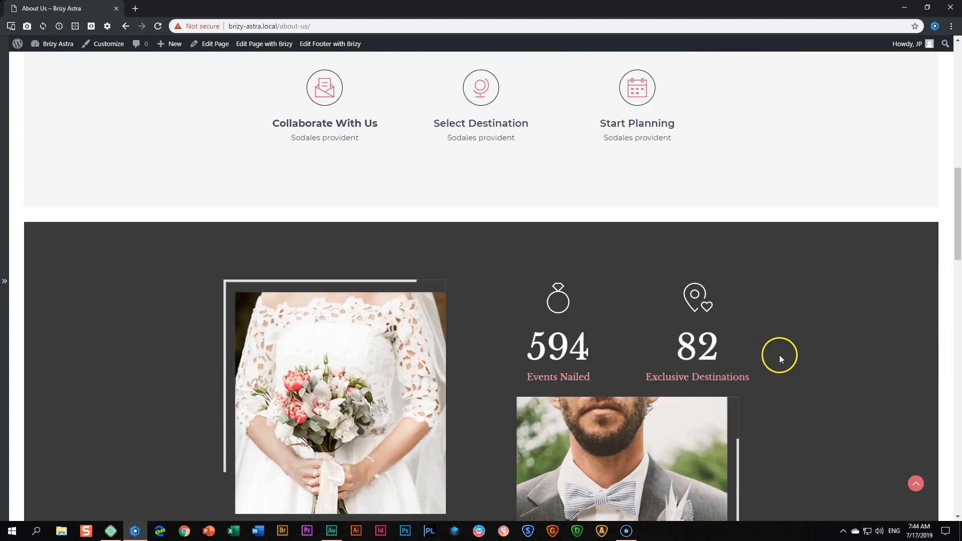
{"action": "scroll", "scroll_direction": "down", "scroll_amount": 3}
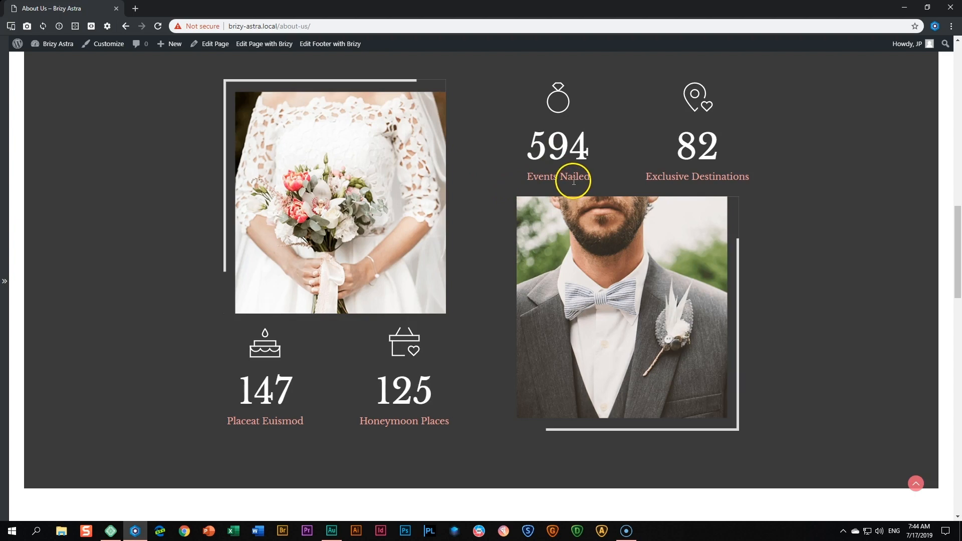
{"action": "mouse_move", "coordinate": [573, 179]}
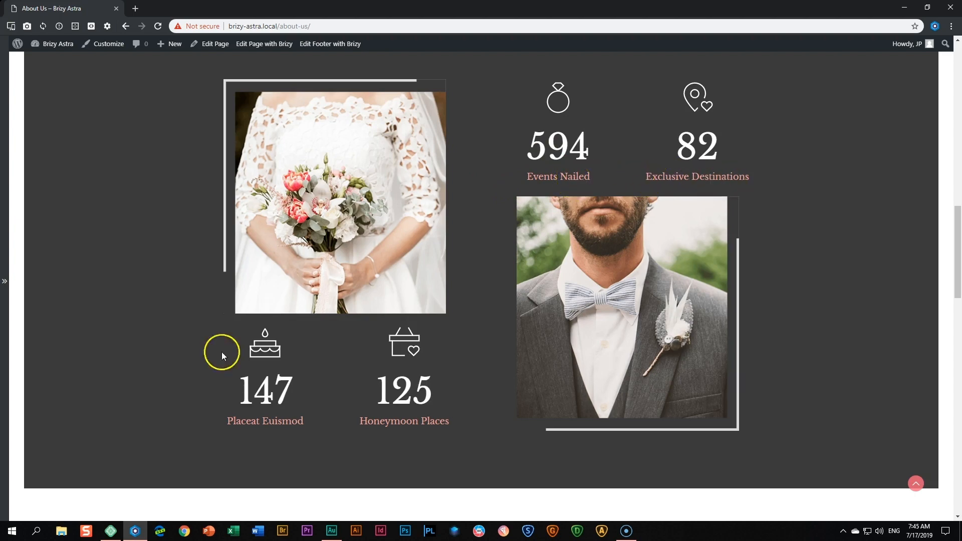
{"action": "mouse_move", "coordinate": [253, 449]}
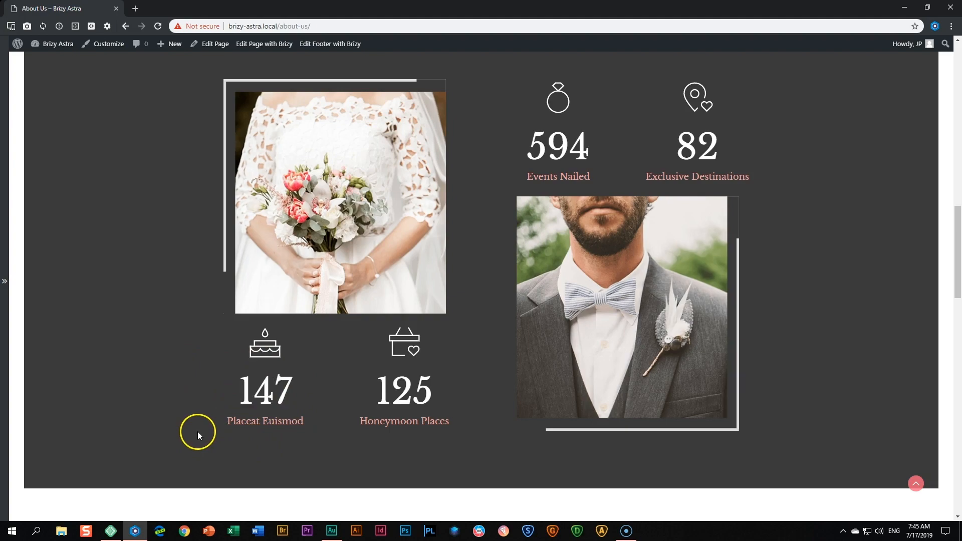
{"action": "scroll", "scroll_direction": "down", "scroll_amount": 3}
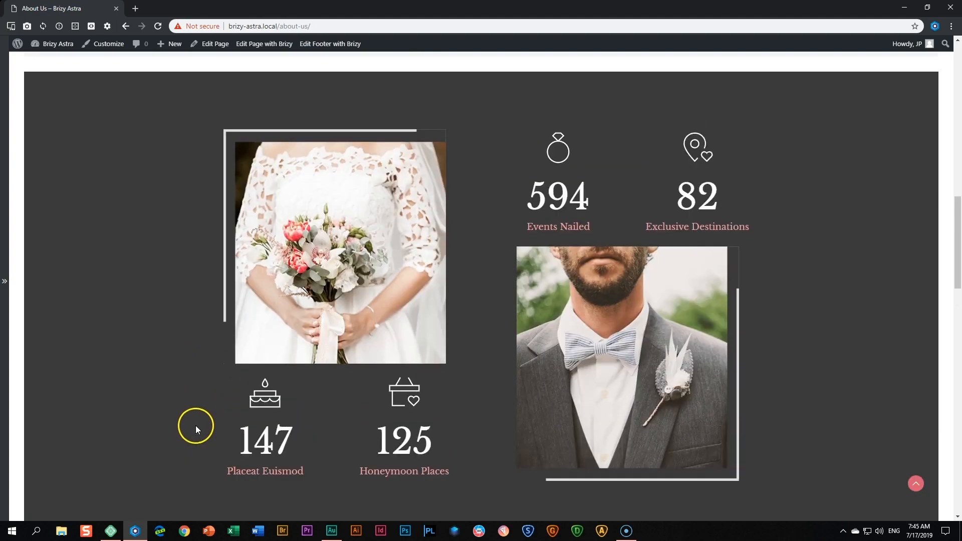
{"action": "scroll", "scroll_direction": "down", "scroll_amount": 3}
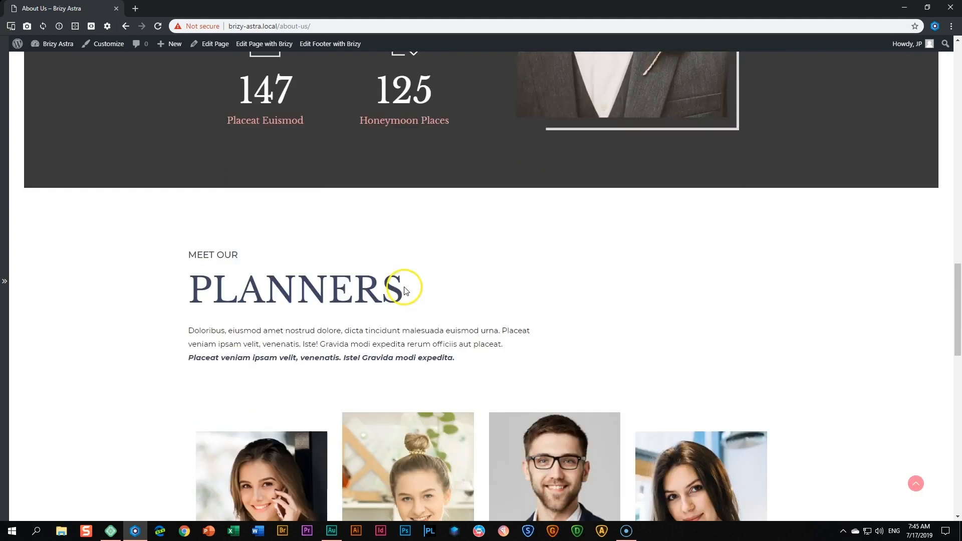
Scroll on down the About Us page to its contact form and footer
{"action": "scroll", "scroll_direction": "down", "scroll_amount": 3}
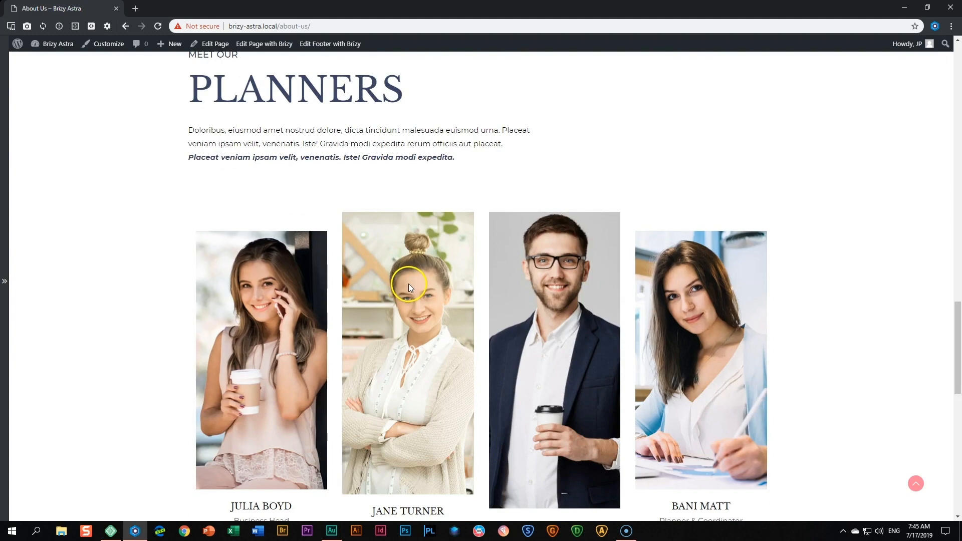
{"action": "scroll", "scroll_direction": "down", "scroll_amount": 3}
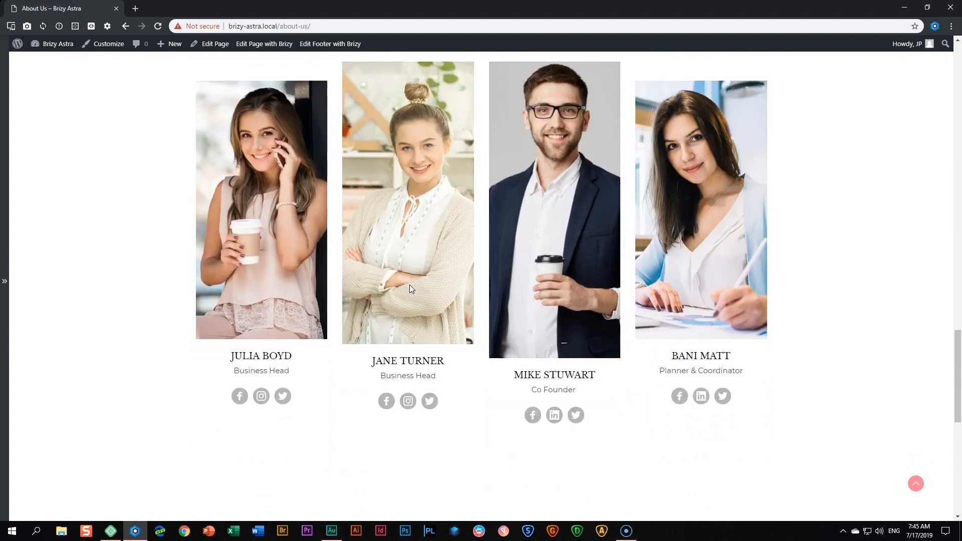
{"action": "scroll", "scroll_direction": "down", "scroll_amount": 3}
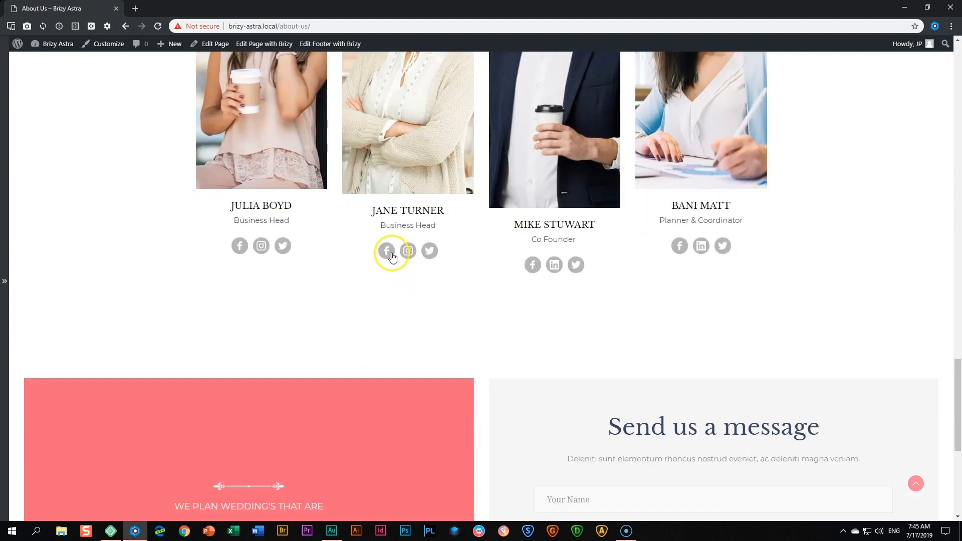
{"action": "scroll", "scroll_direction": "down", "scroll_amount": 3}
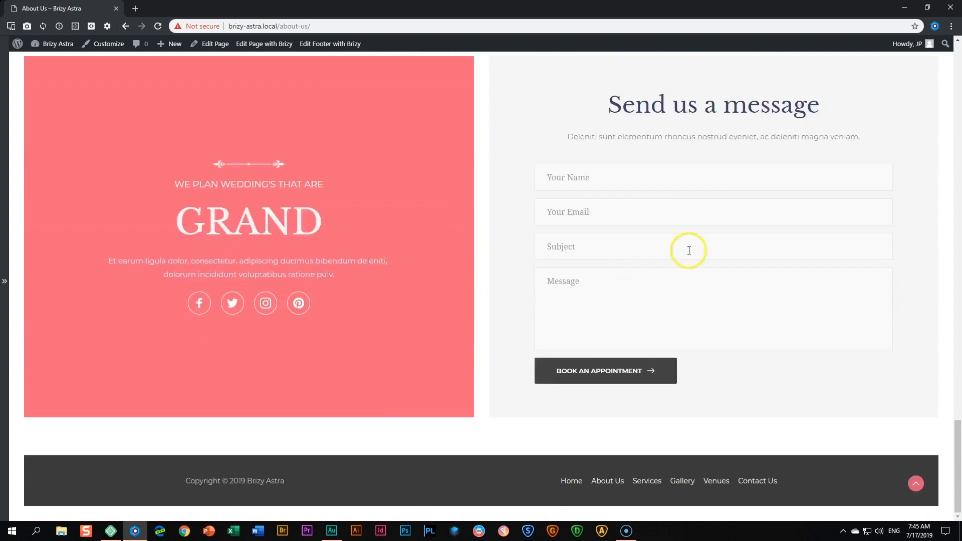
{"action": "mouse_move", "coordinate": [446, 224]}
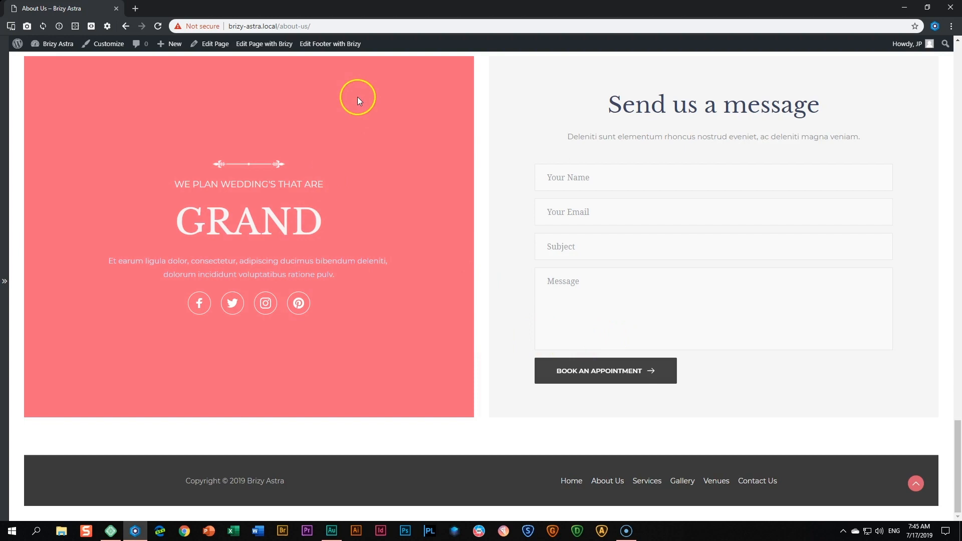
Navigate to the Services page from the footer menu
{"action": "left_click", "coordinate": [646, 480]}
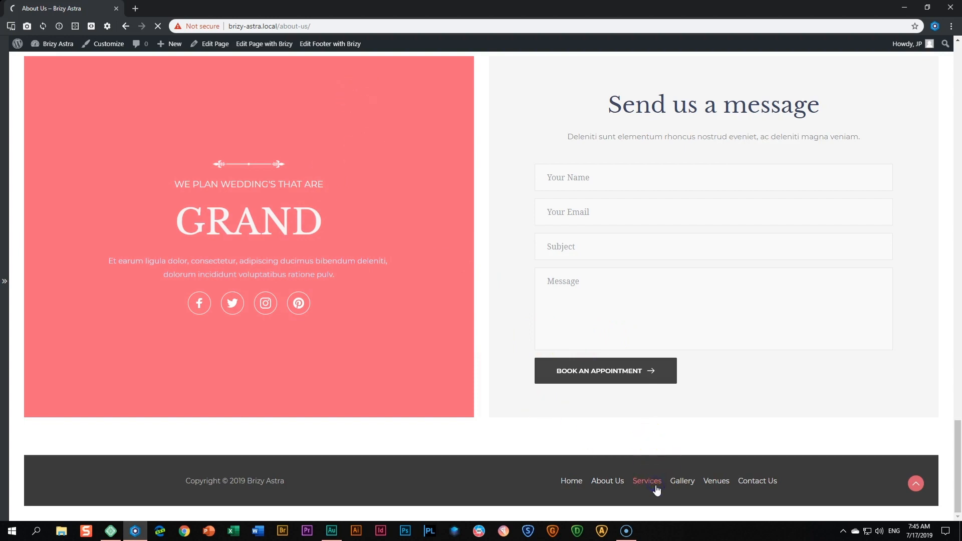
{"action": "left_click", "coordinate": [646, 480]}
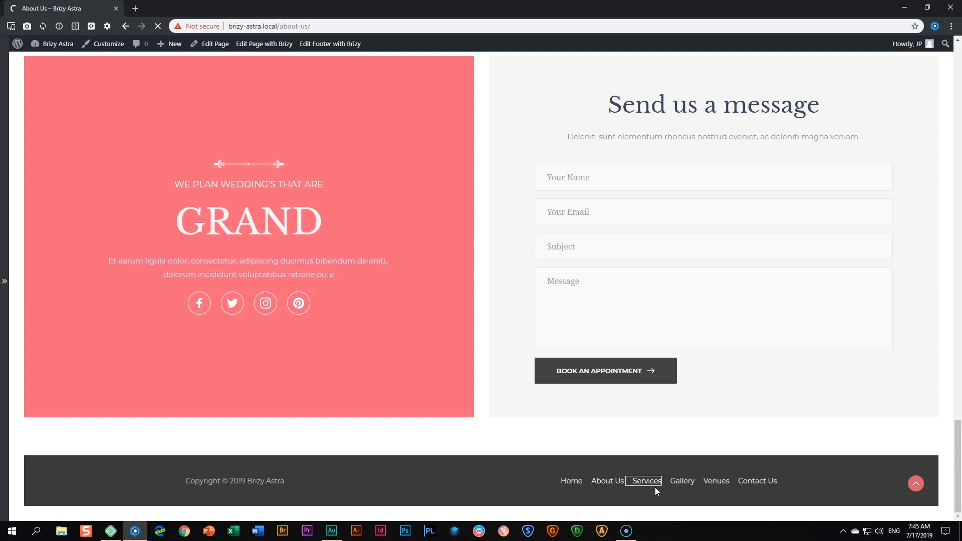
{"action": "left_click", "coordinate": [645, 480]}
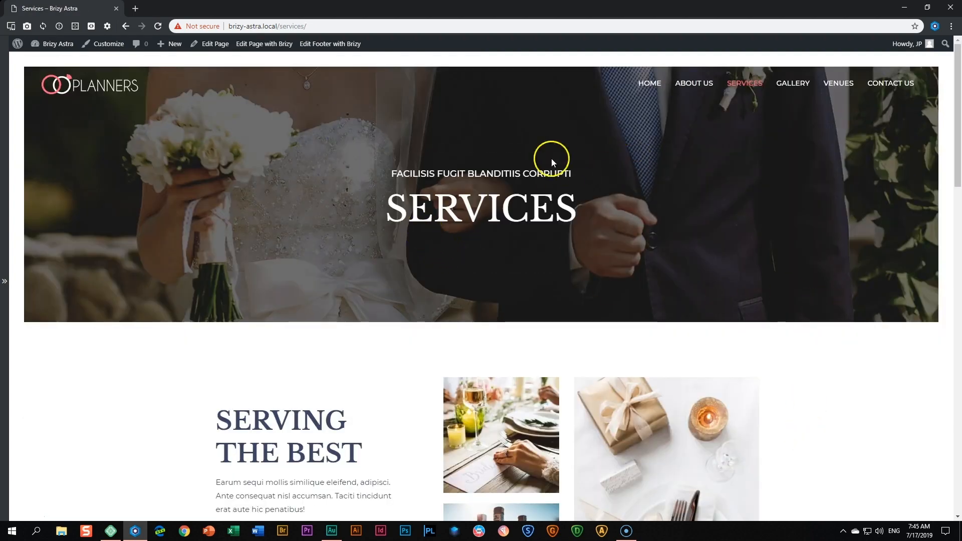
{"action": "scroll", "scroll_direction": "down", "scroll_amount": 3}
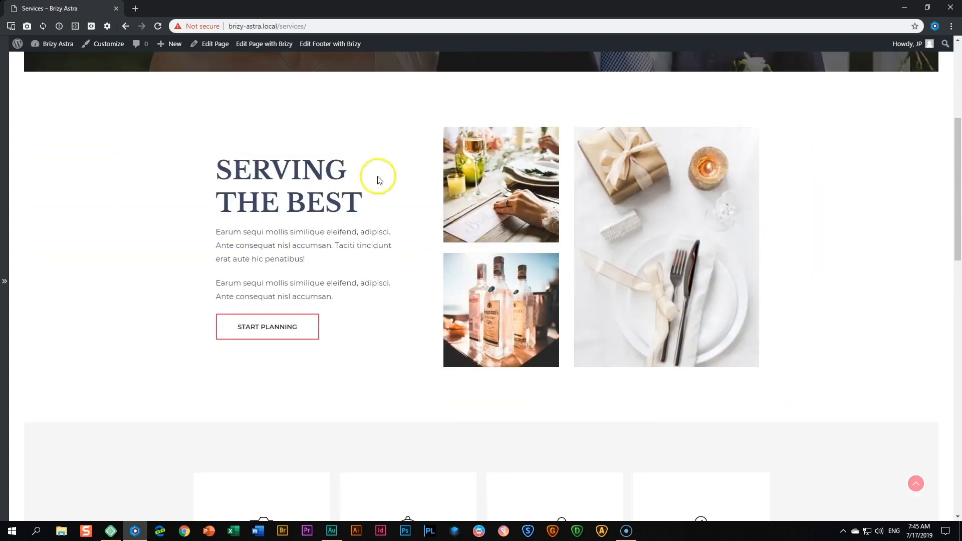
{"action": "scroll", "scroll_direction": "down", "scroll_amount": 3}
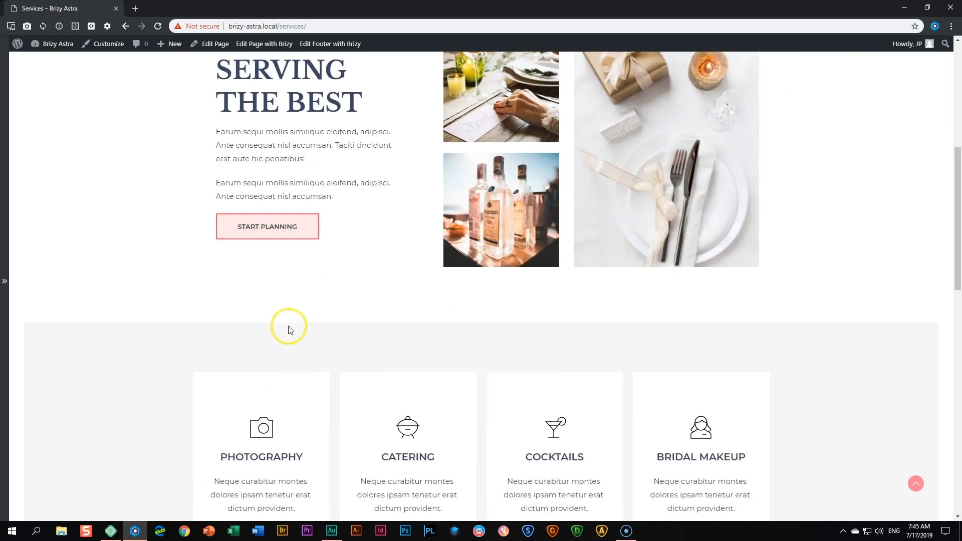
{"action": "scroll", "scroll_direction": "down", "scroll_amount": 3}
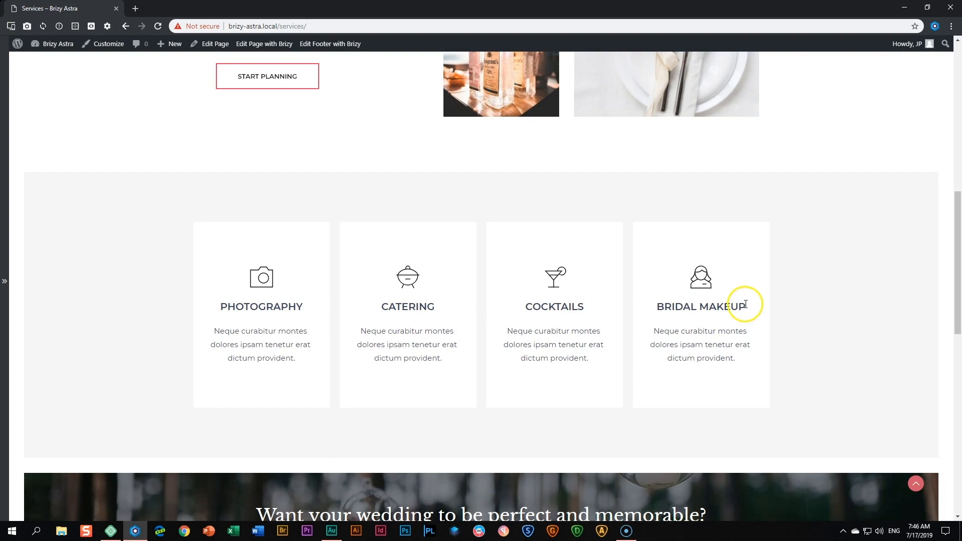
{"action": "scroll", "scroll_direction": "down", "scroll_amount": 3}
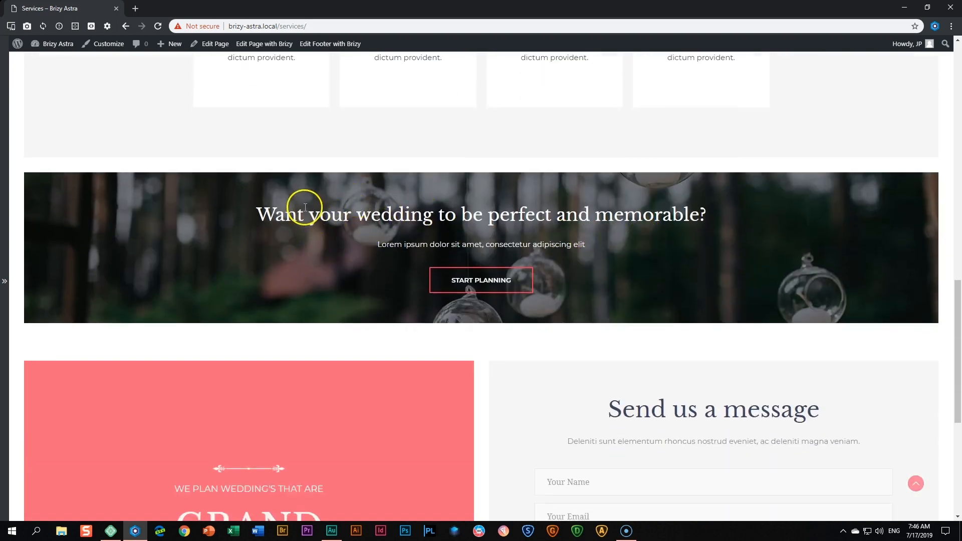
{"action": "scroll", "scroll_direction": "down", "scroll_amount": 3}
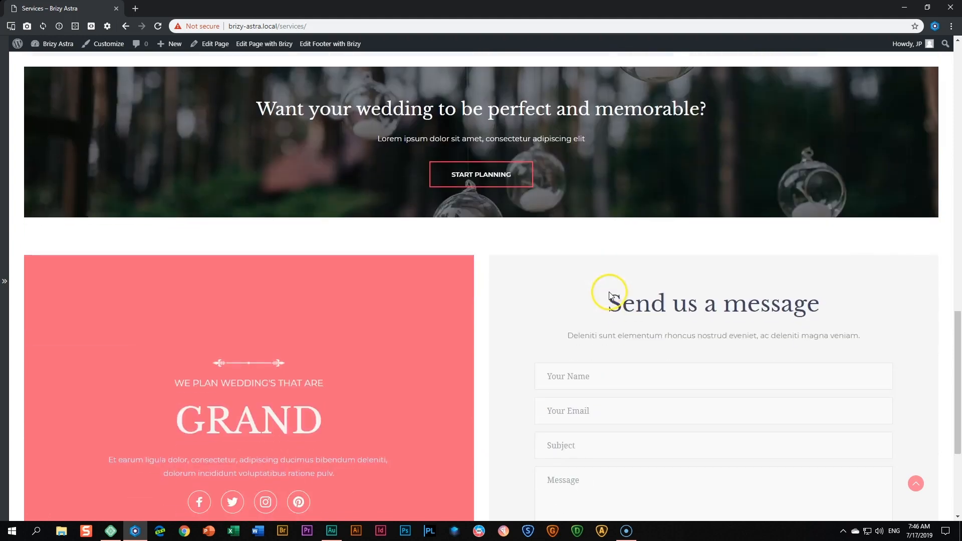
{"action": "scroll", "scroll_direction": "down", "scroll_amount": 3}
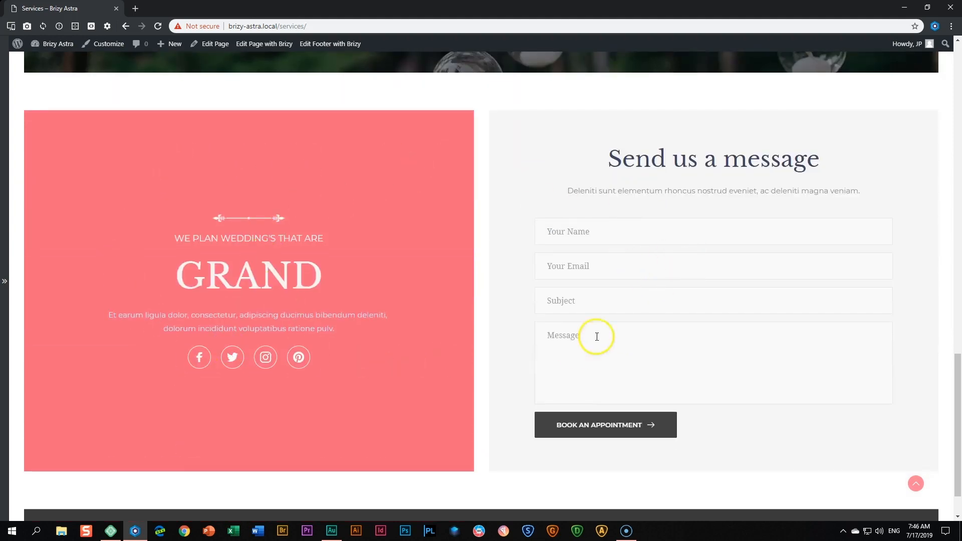
{"action": "mouse_move", "coordinate": [517, 371]}
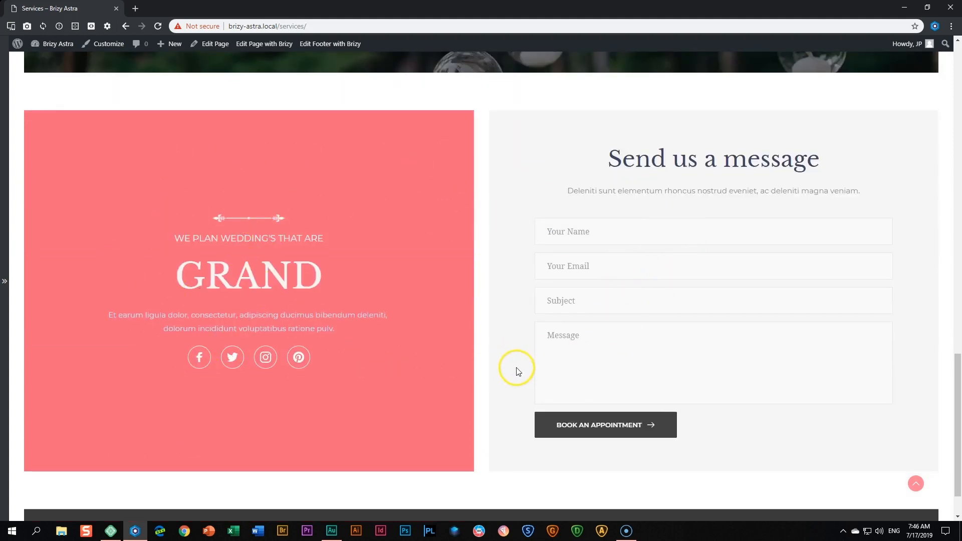
{"action": "scroll", "scroll_direction": "down", "scroll_amount": 3}
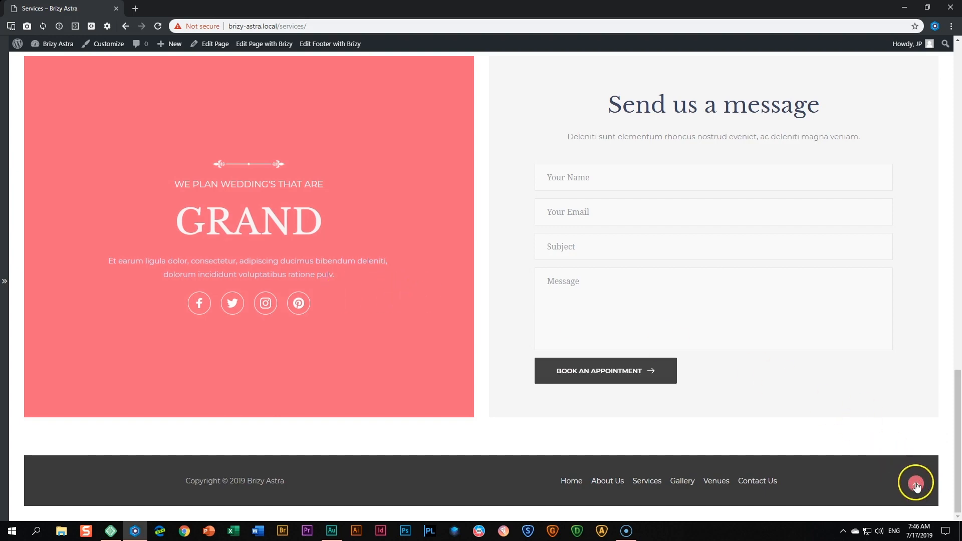
{"action": "scroll", "scroll_direction": "up", "scroll_amount": 3}
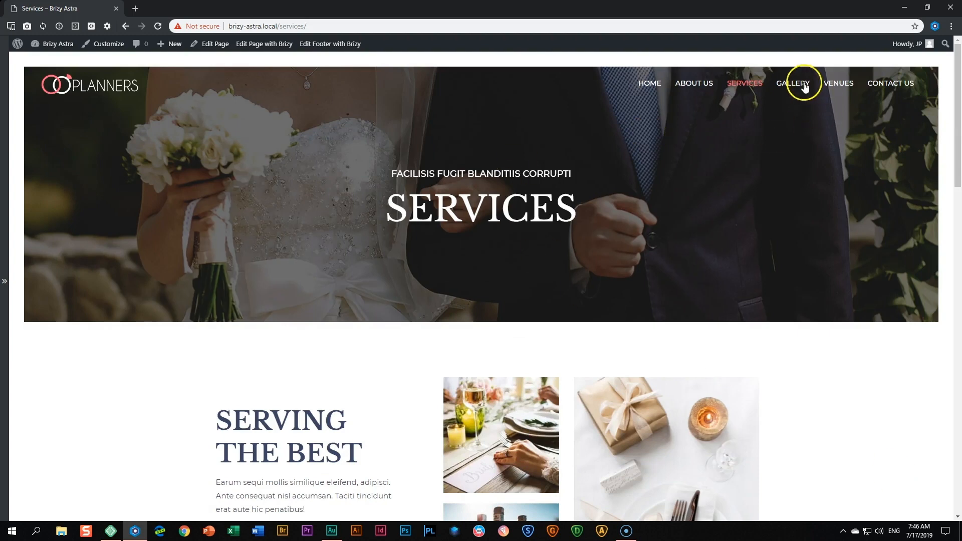
{"action": "left_click", "coordinate": [793, 83]}
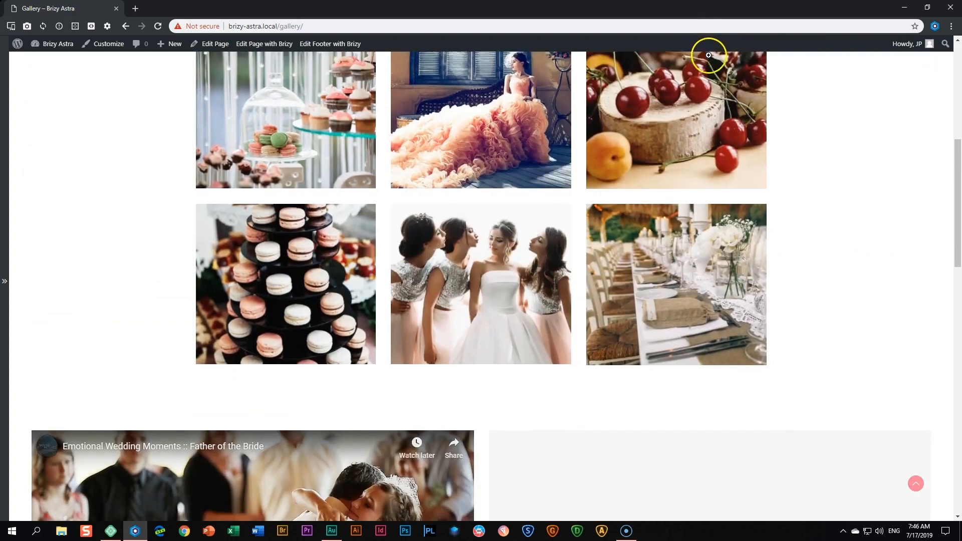
Finish scrolling the Gallery page's videos and message form, then go to the Venues page from the header menu
{"action": "scroll", "scroll_direction": "down", "scroll_amount": 3}
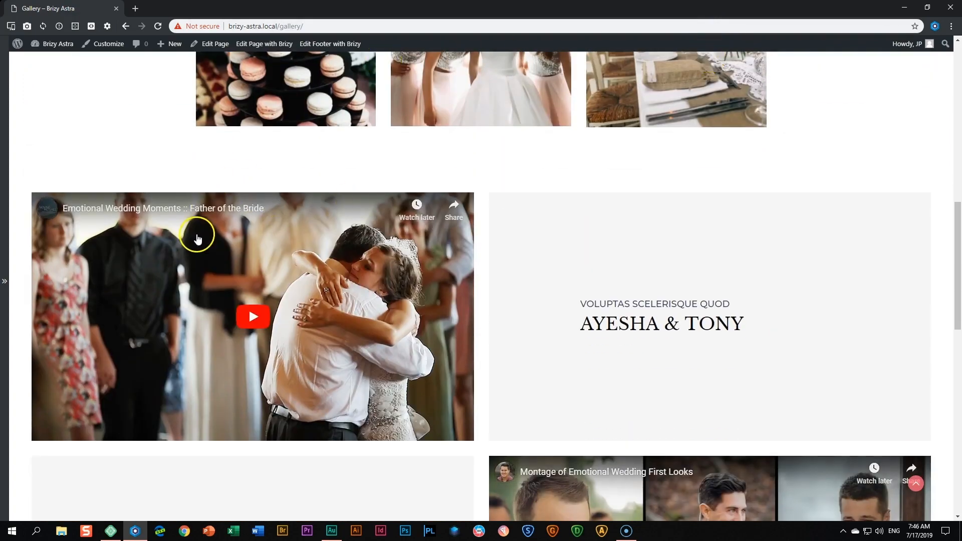
{"action": "scroll", "scroll_direction": "down", "scroll_amount": 3}
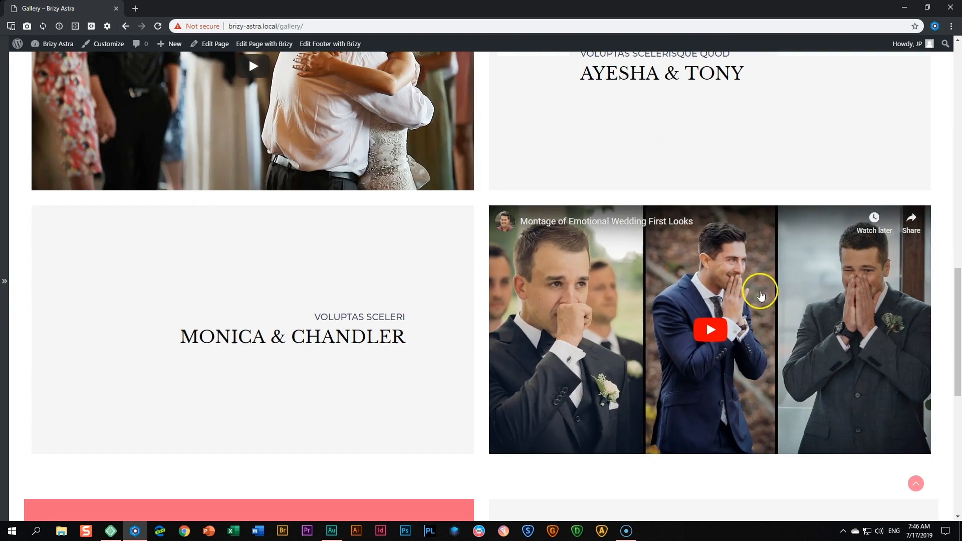
{"action": "mouse_move", "coordinate": [593, 291]}
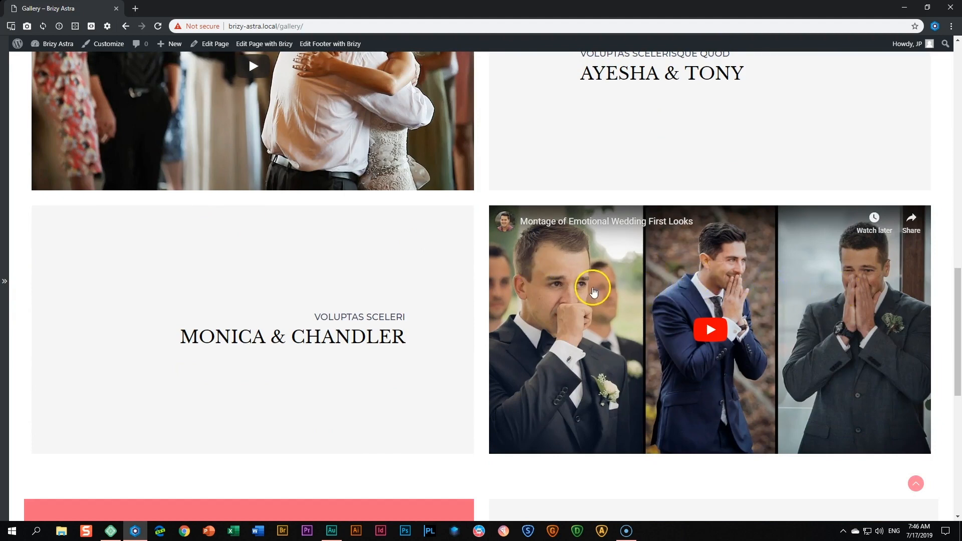
{"action": "scroll", "scroll_direction": "down", "scroll_amount": 3}
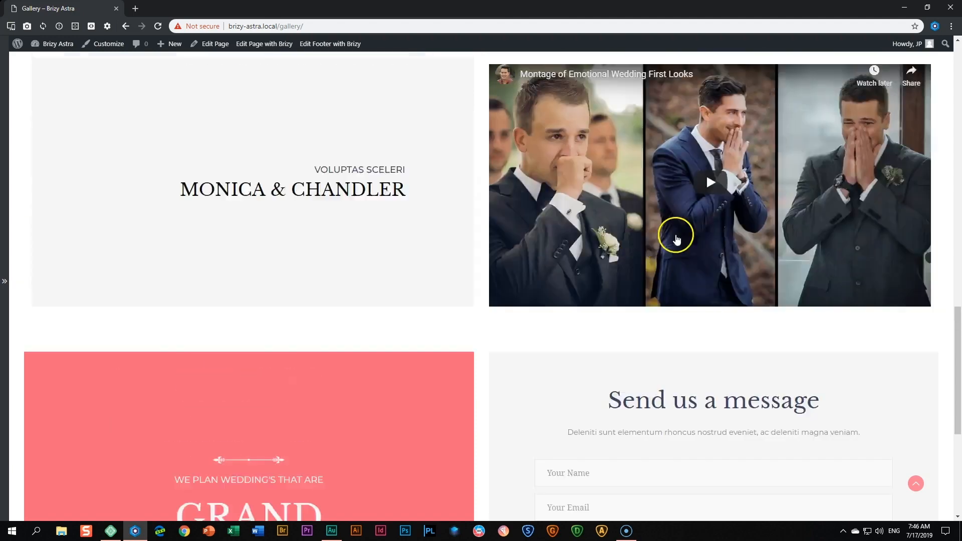
{"action": "scroll", "scroll_direction": "up", "scroll_amount": 3}
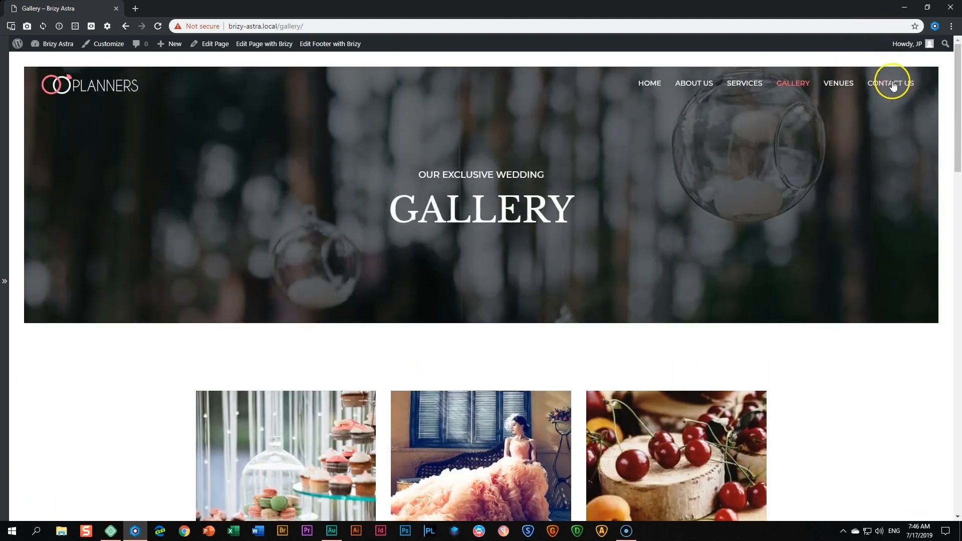
{"action": "left_click", "coordinate": [889, 83]}
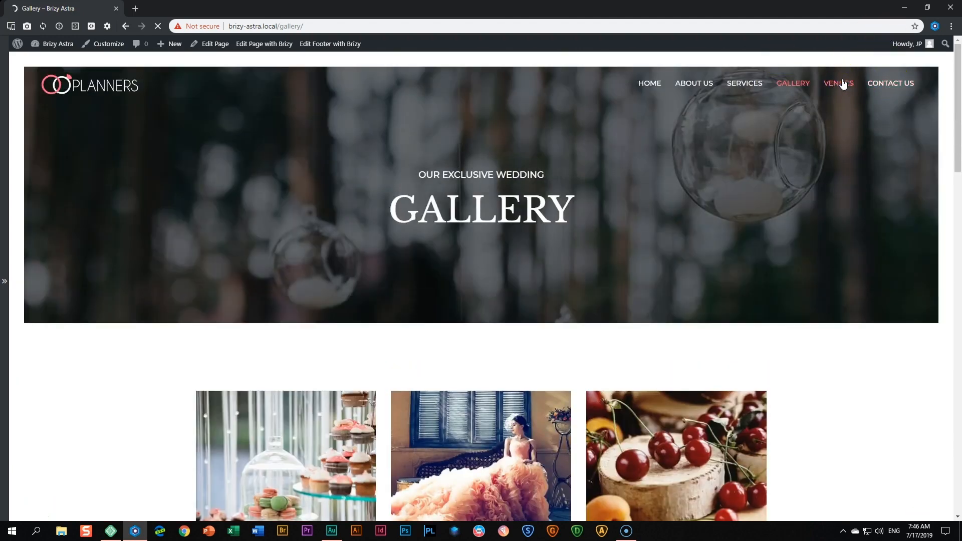
Scroll down the Venues page through its four venue listings
{"action": "left_click", "coordinate": [839, 83]}
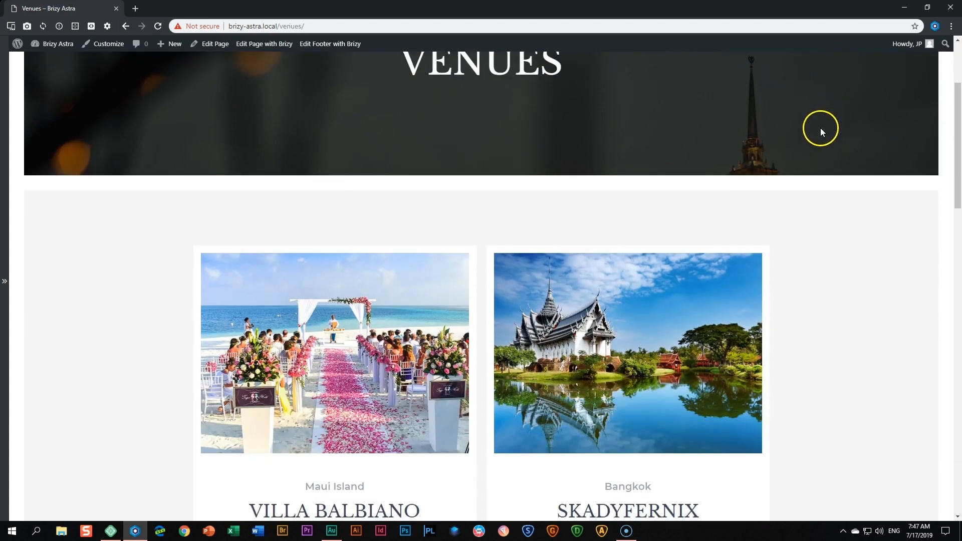
{"action": "scroll", "scroll_direction": "down", "scroll_amount": 3}
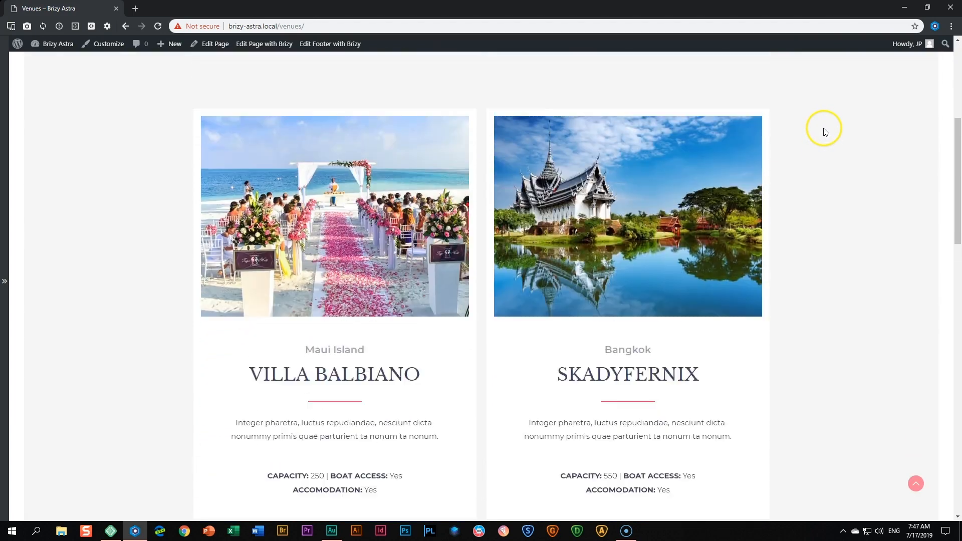
{"action": "scroll", "scroll_direction": "down", "scroll_amount": 3}
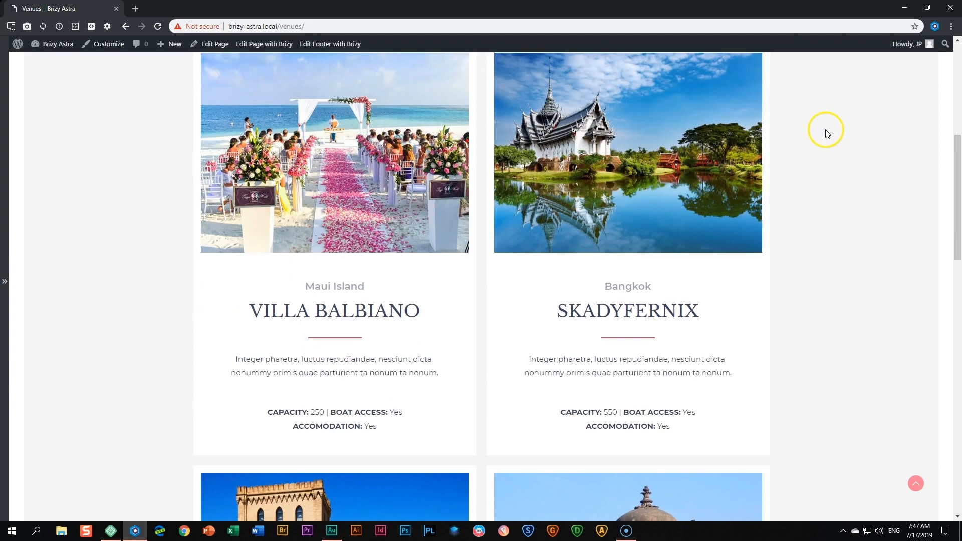
{"action": "mouse_move", "coordinate": [706, 305]}
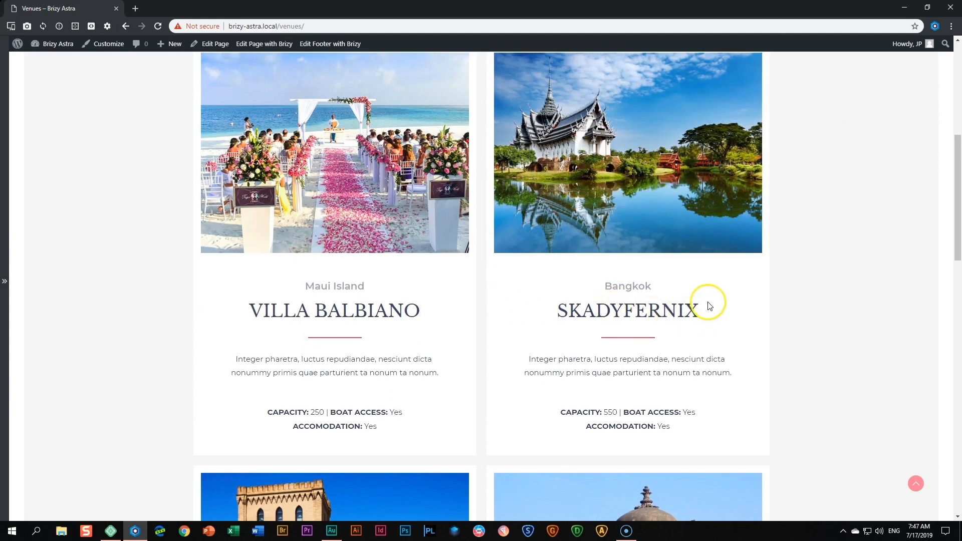
{"action": "scroll", "scroll_direction": "down", "scroll_amount": 3}
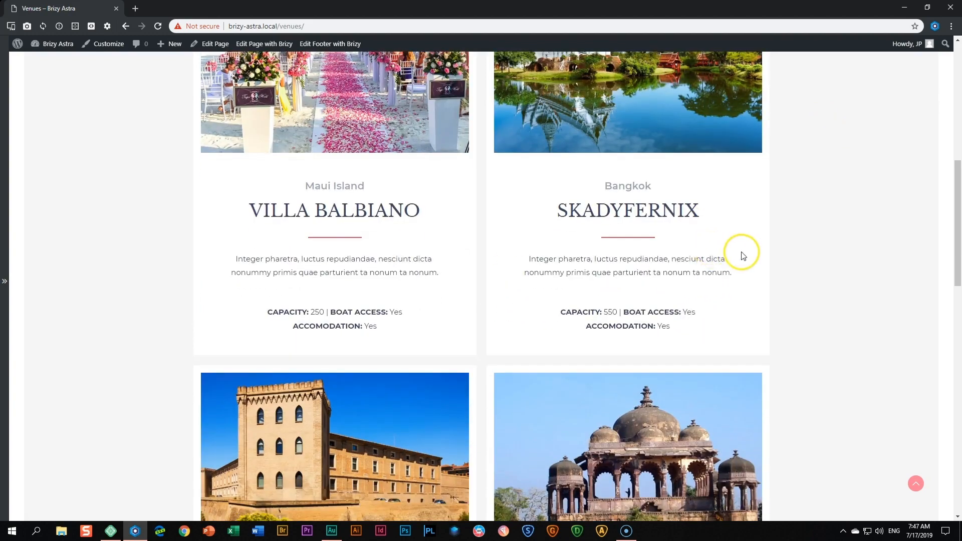
{"action": "scroll", "scroll_direction": "down", "scroll_amount": 3}
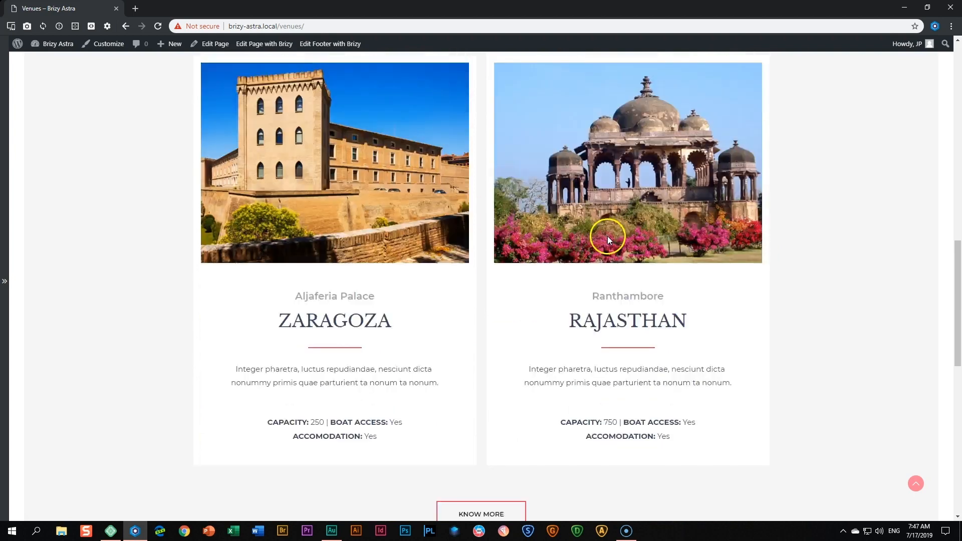
{"action": "scroll", "scroll_direction": "down", "scroll_amount": 3}
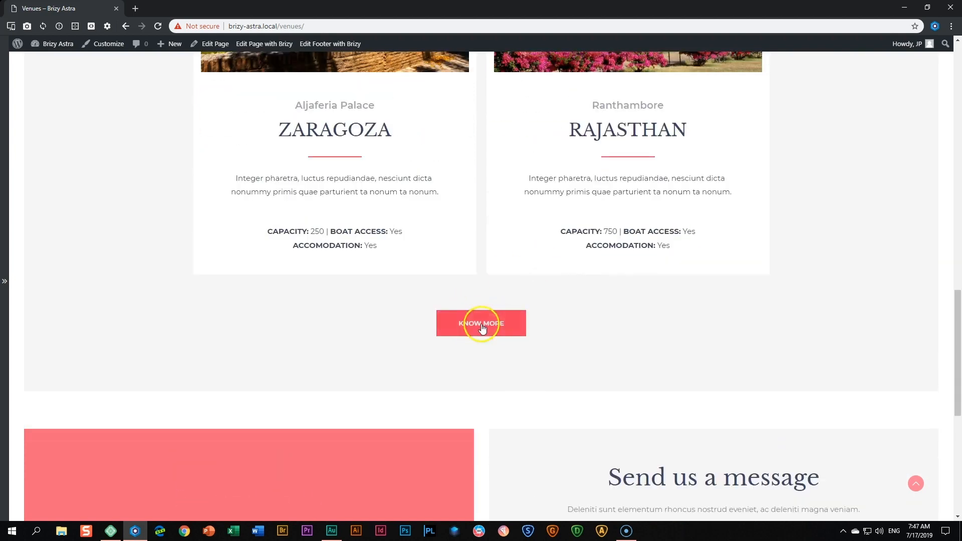
{"action": "mouse_move", "coordinate": [494, 330]}
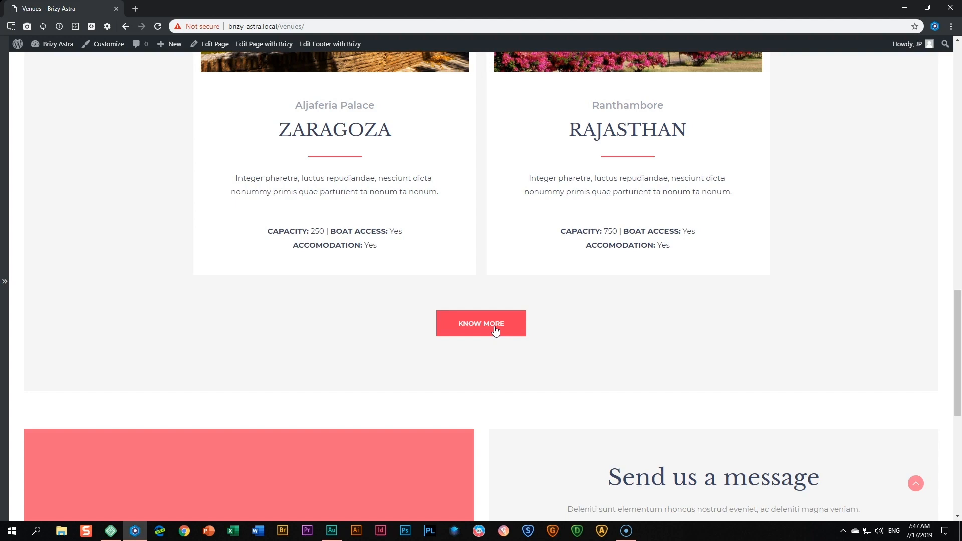
Reach the message form and footer, then go to the Contact Us page from the footer menu
{"action": "scroll", "scroll_direction": "down", "scroll_amount": 3}
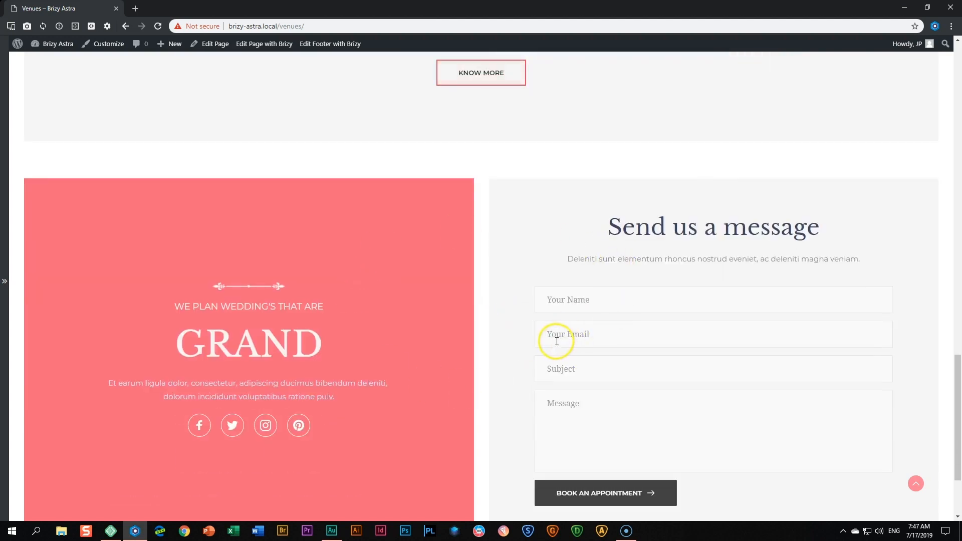
{"action": "scroll", "scroll_direction": "down", "scroll_amount": 3}
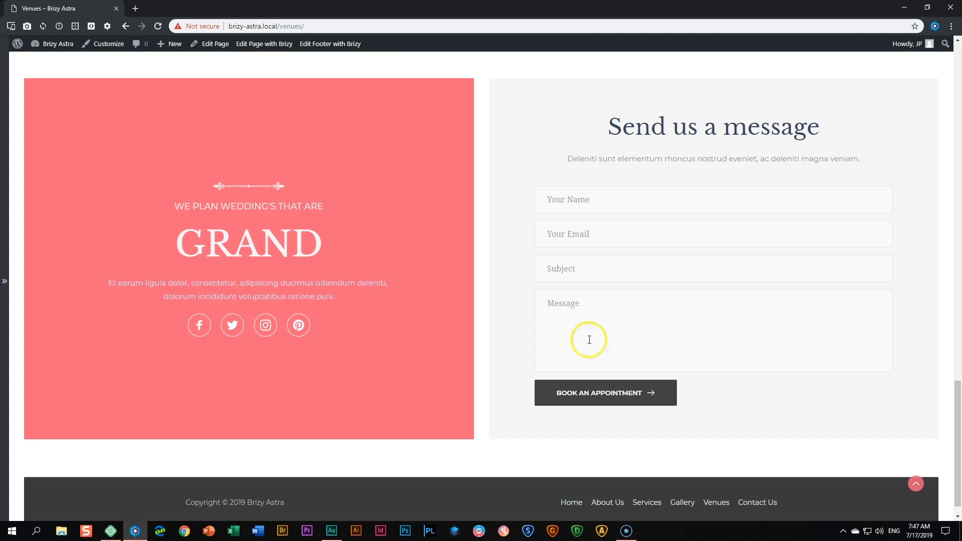
{"action": "left_click", "coordinate": [757, 502]}
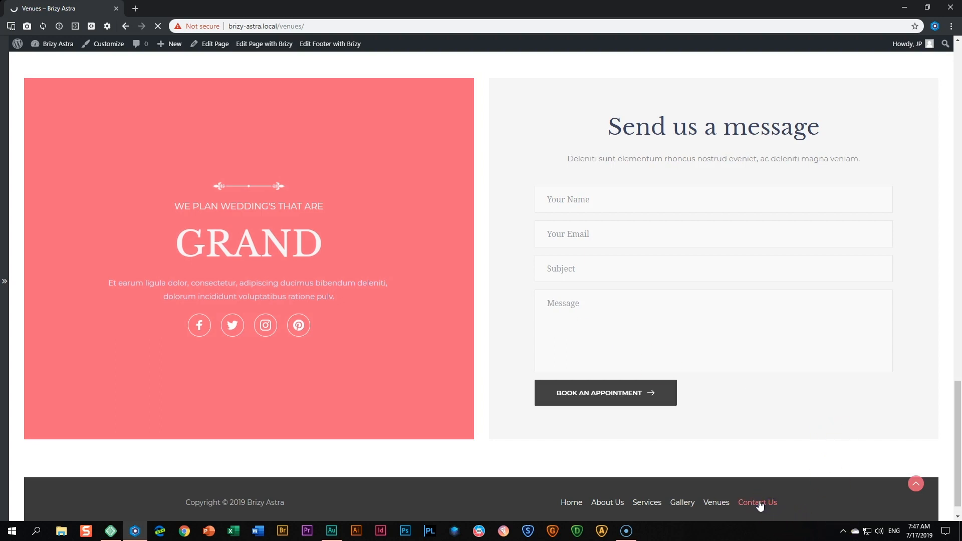
{"action": "left_click", "coordinate": [758, 502]}
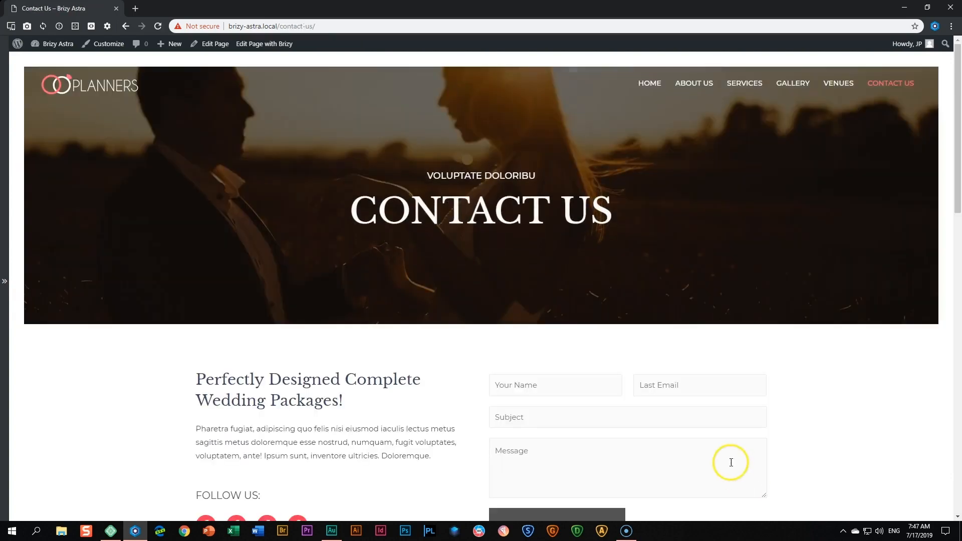
{"action": "scroll", "scroll_direction": "down", "scroll_amount": 3}
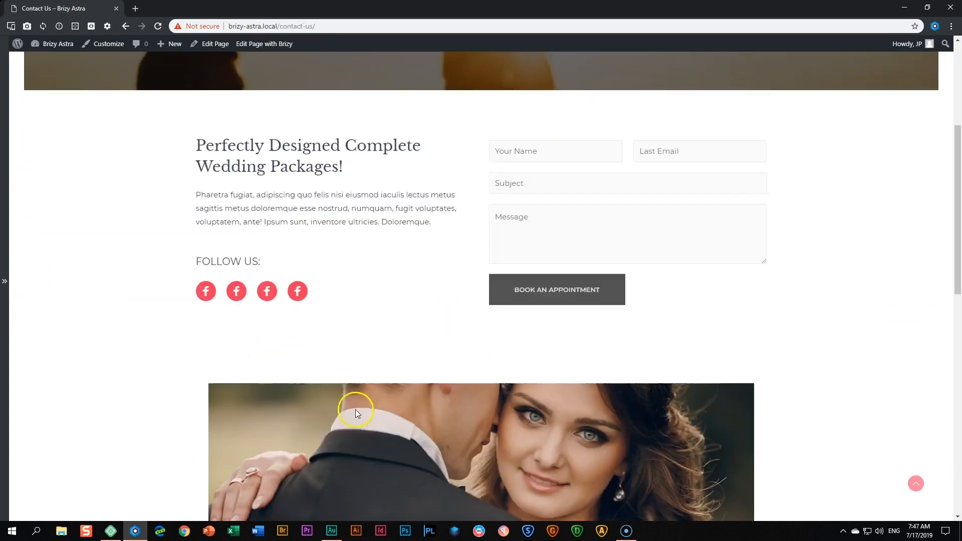
{"action": "scroll", "scroll_direction": "down", "scroll_amount": 3}
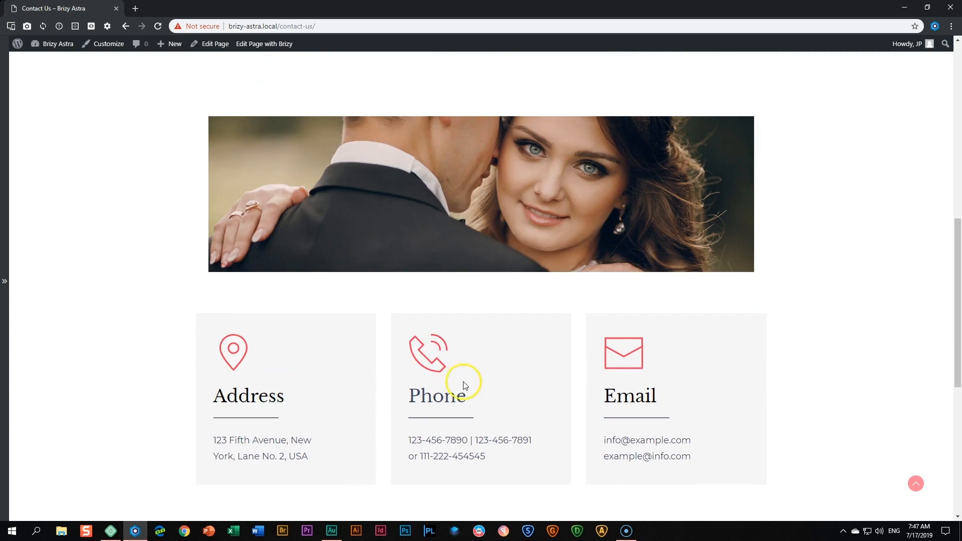
{"action": "scroll", "scroll_direction": "down", "scroll_amount": 3}
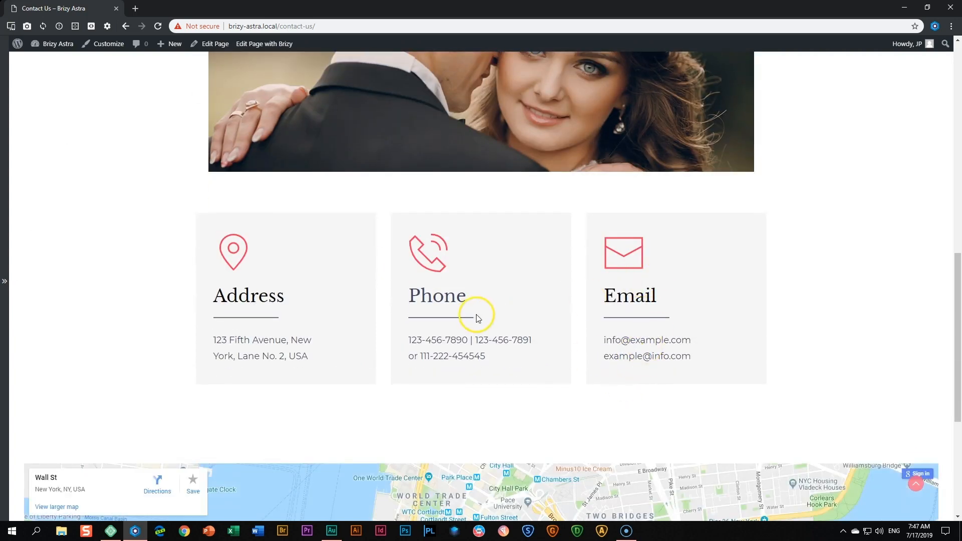
{"action": "scroll", "scroll_direction": "down", "scroll_amount": 3}
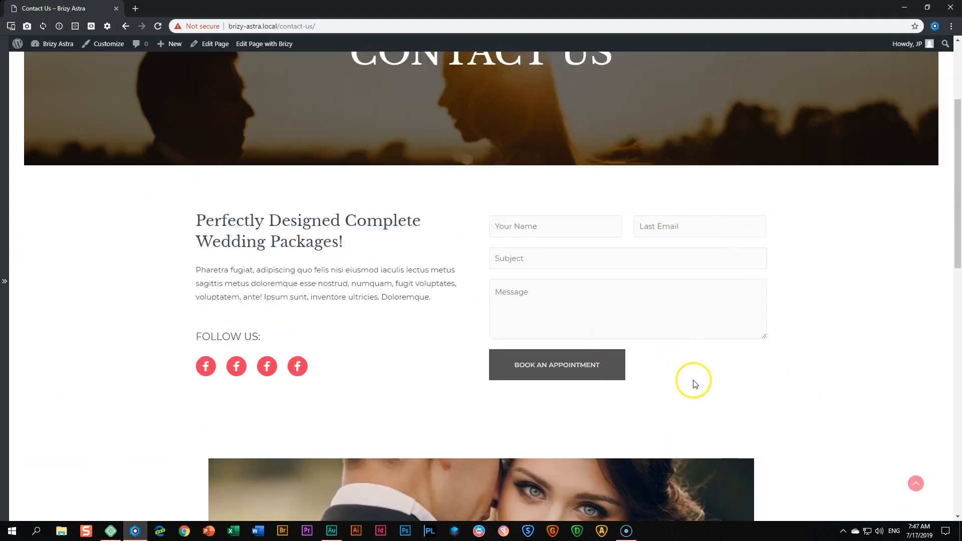
{"action": "scroll", "scroll_direction": "up", "scroll_amount": 3}
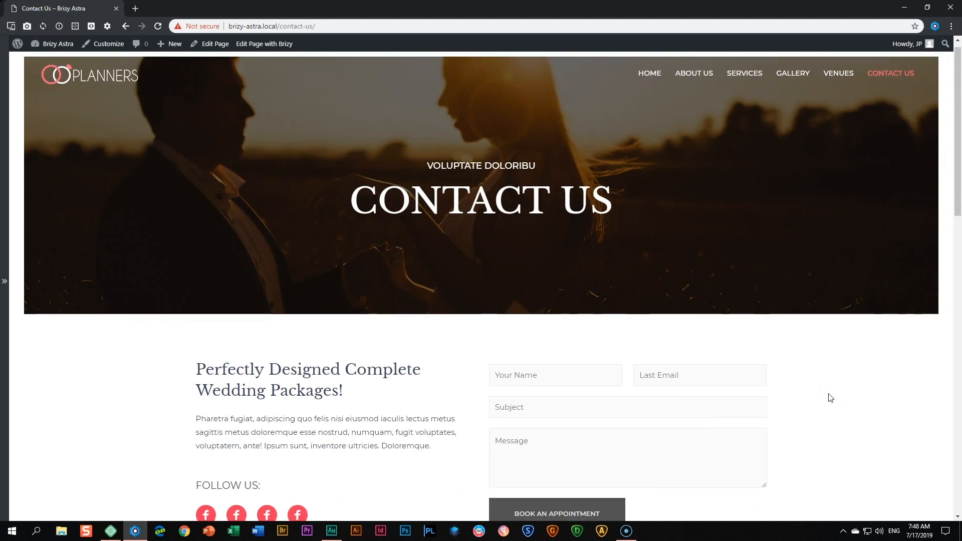
{"action": "scroll", "scroll_direction": "down", "scroll_amount": 3}
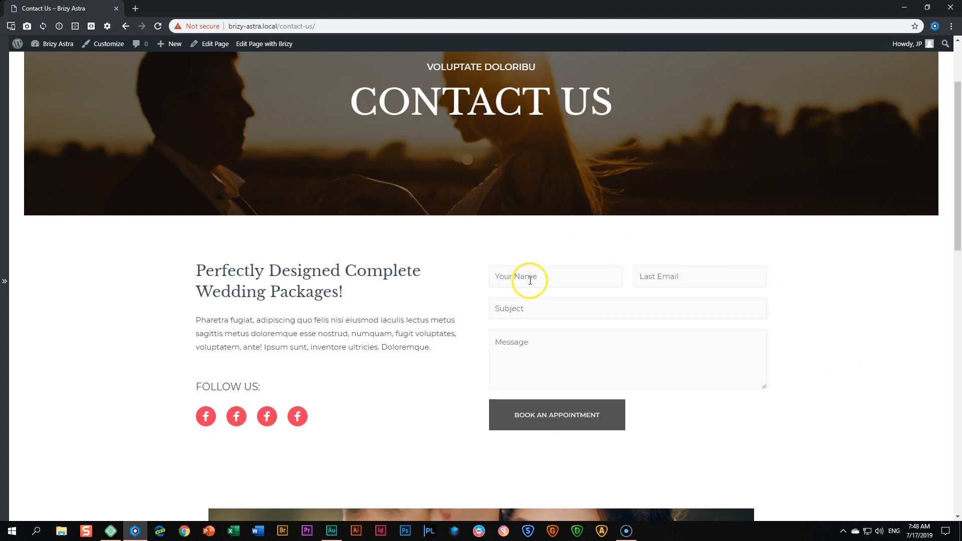
{"action": "mouse_move", "coordinate": [283, 423]}
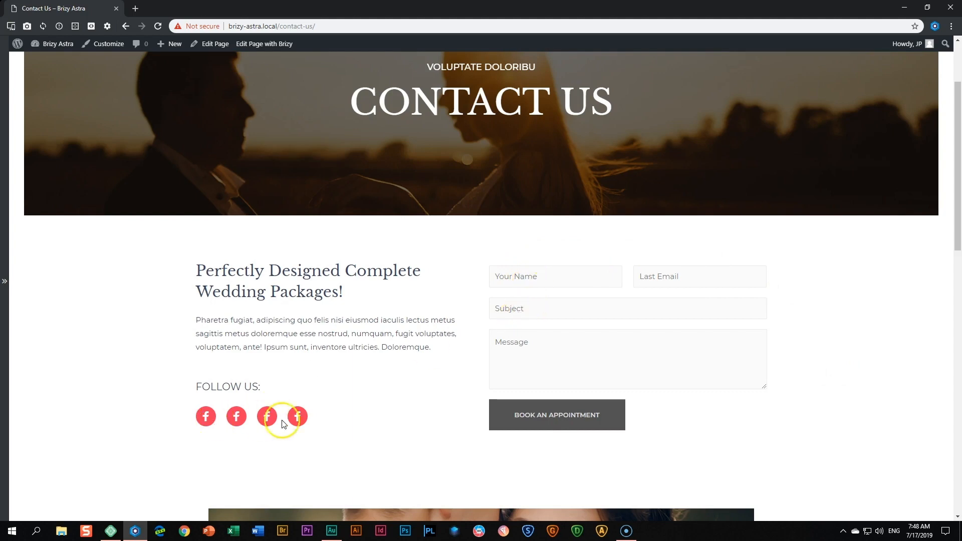
{"action": "mouse_move", "coordinate": [232, 420]}
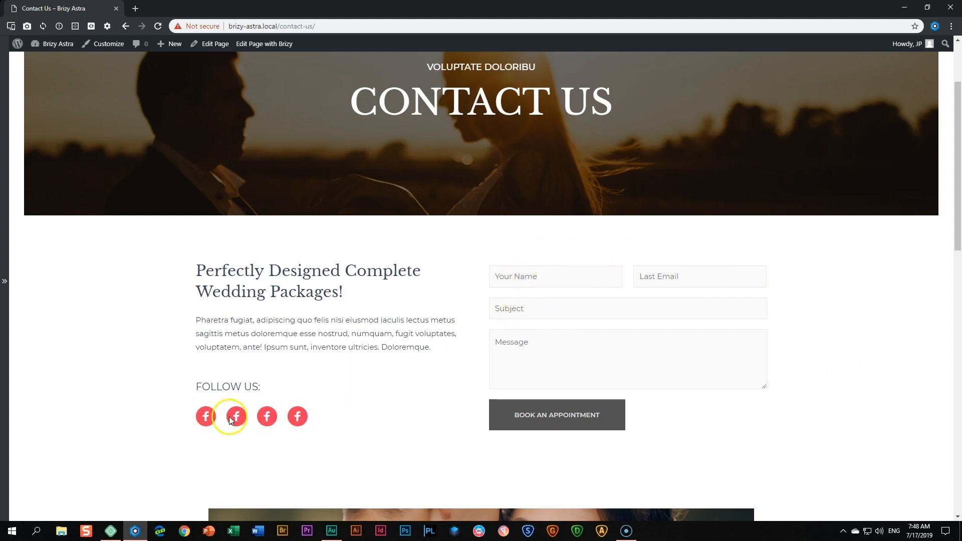
{"action": "scroll", "scroll_direction": "down", "scroll_amount": 3}
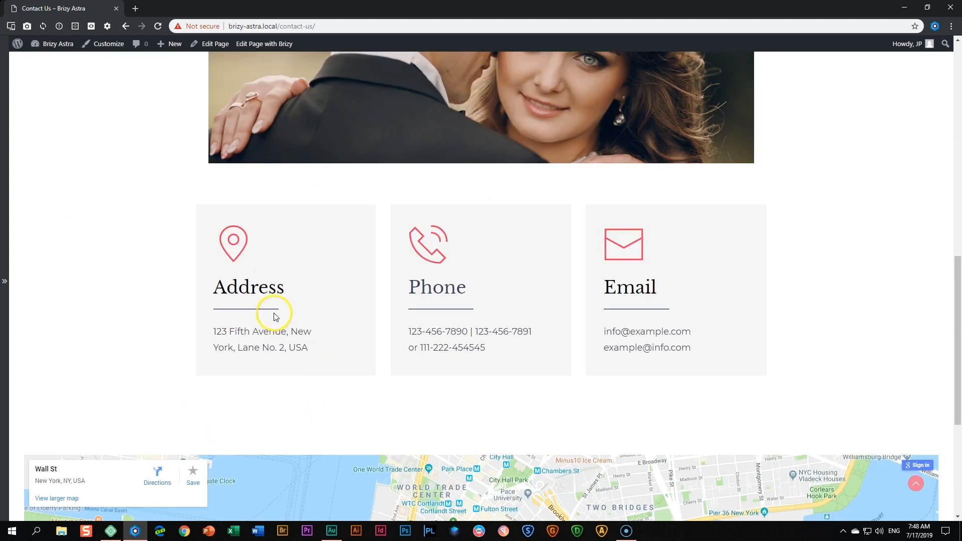
{"action": "mouse_move", "coordinate": [276, 344]}
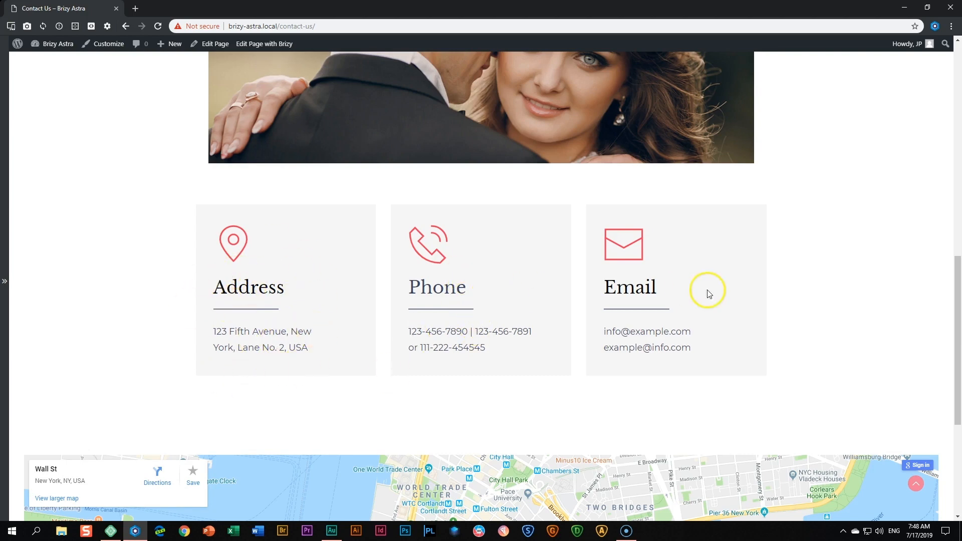
{"action": "scroll", "scroll_direction": "down", "scroll_amount": 3}
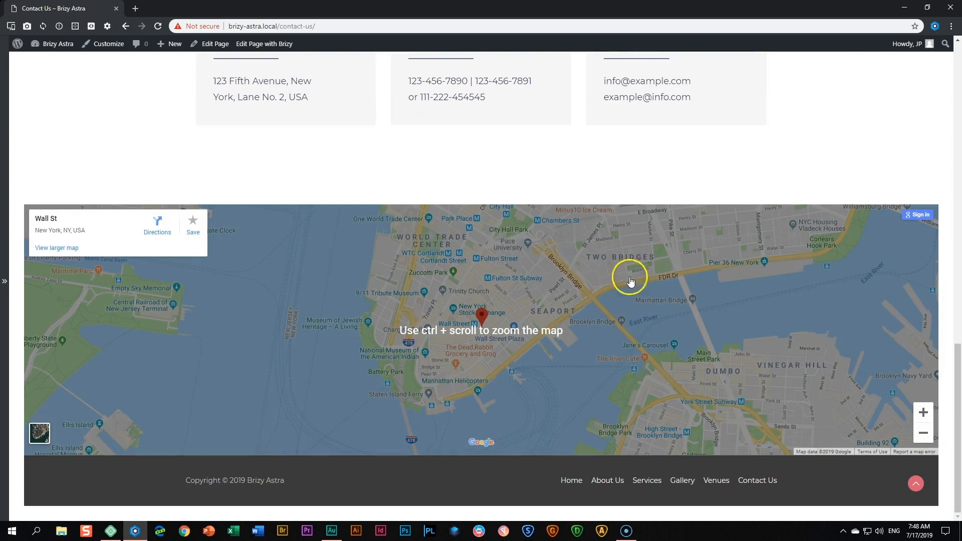
{"action": "scroll", "scroll_direction": "up", "scroll_amount": 3}
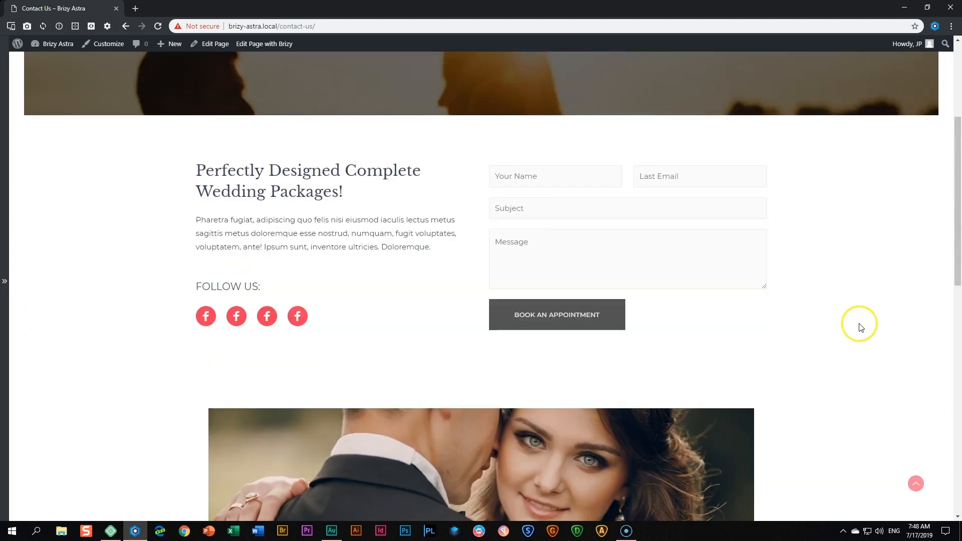
{"action": "scroll", "scroll_direction": "down", "scroll_amount": 3}
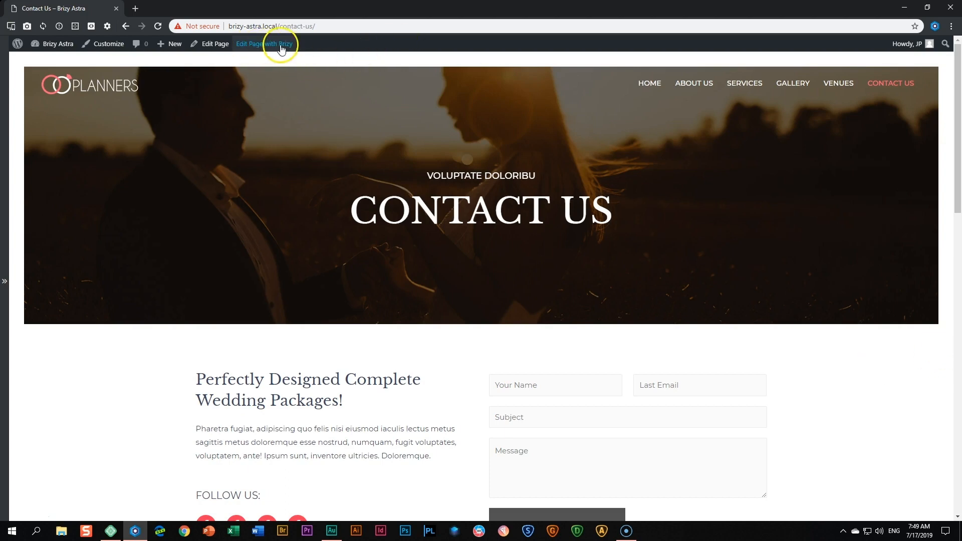
{"action": "mouse_move", "coordinate": [350, 81]}
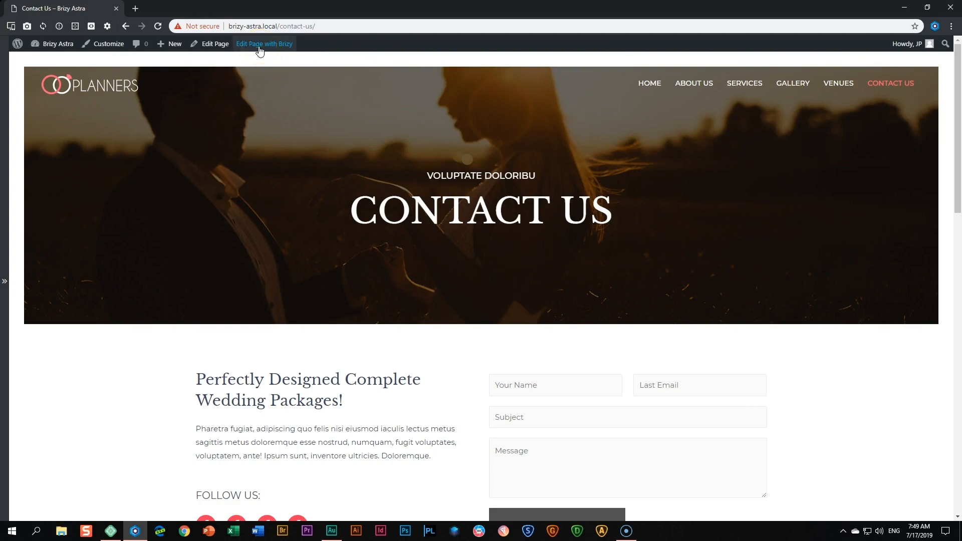
{"action": "mouse_move", "coordinate": [318, 140]}
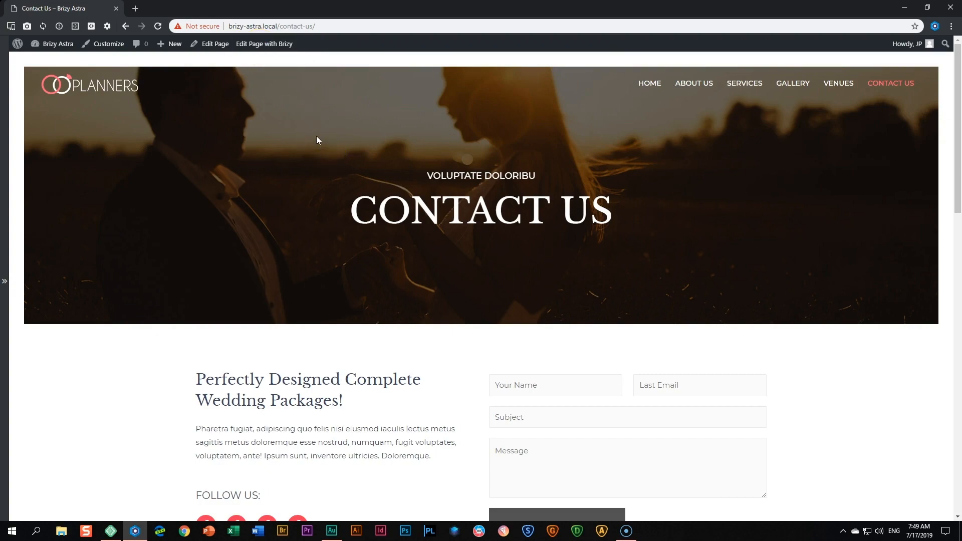
Return from Contact Us to the home page with the WEDDING hero via the navigation menu
{"action": "scroll", "scroll_direction": "down", "scroll_amount": 3}
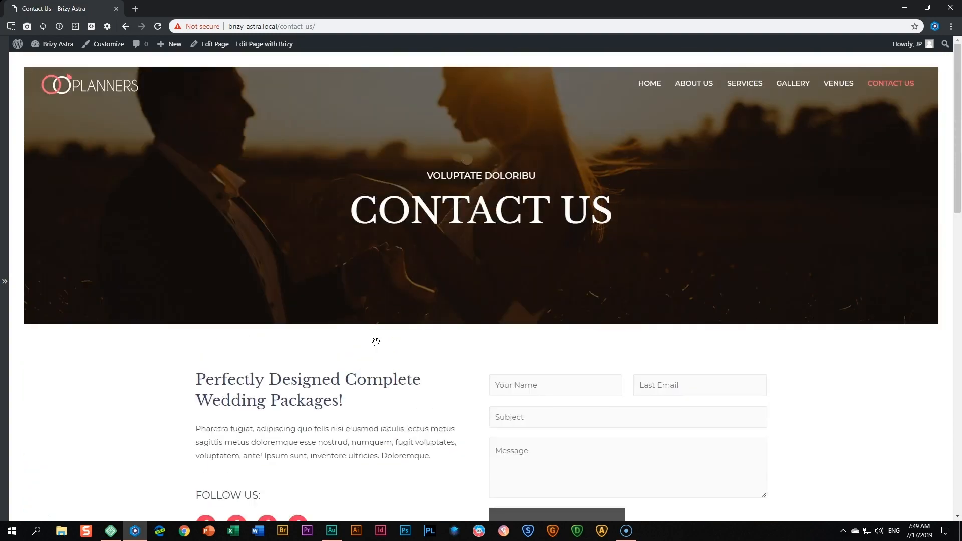
{"action": "left_click", "coordinate": [649, 83]}
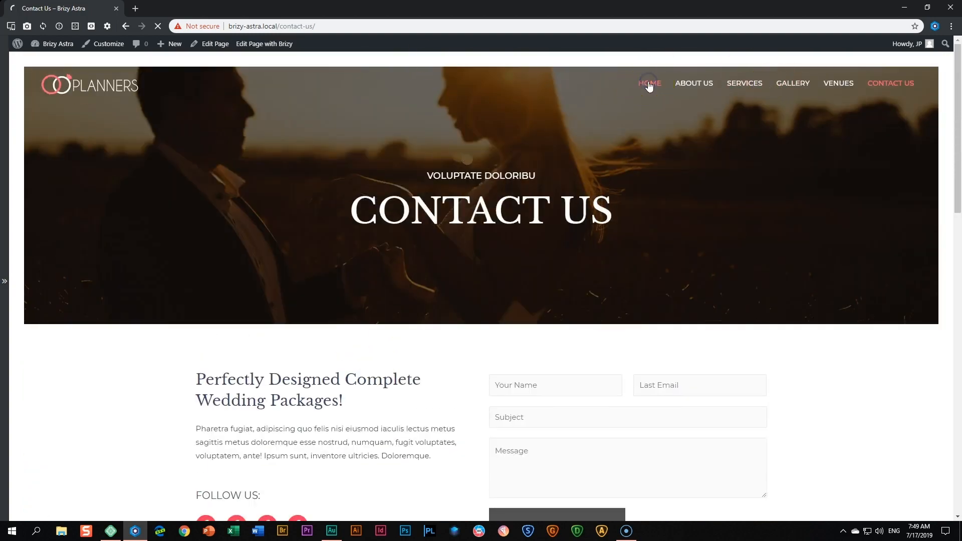
{"action": "left_click", "coordinate": [648, 84]}
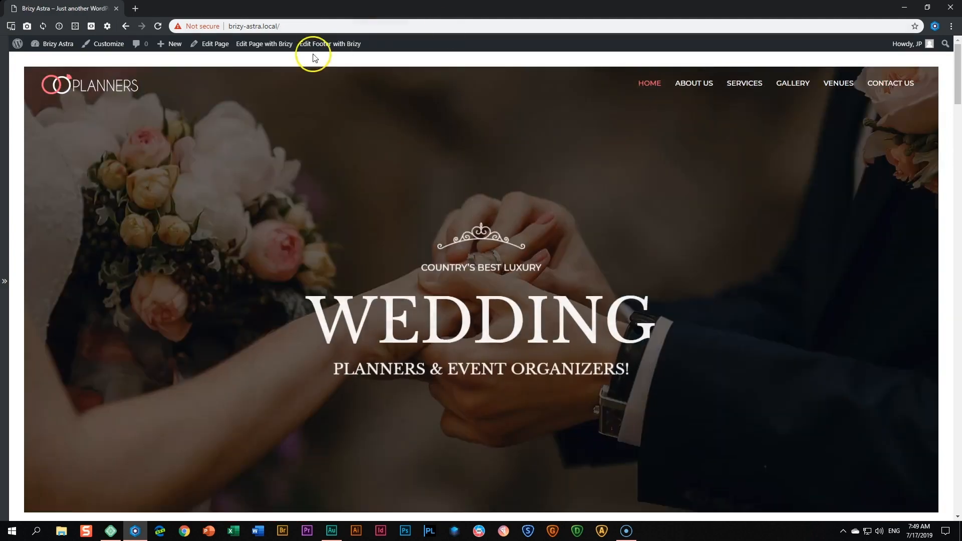
Edit the site footer with Brizy from the admin bar and bring up the editor's main menu
{"action": "left_click", "coordinate": [329, 43]}
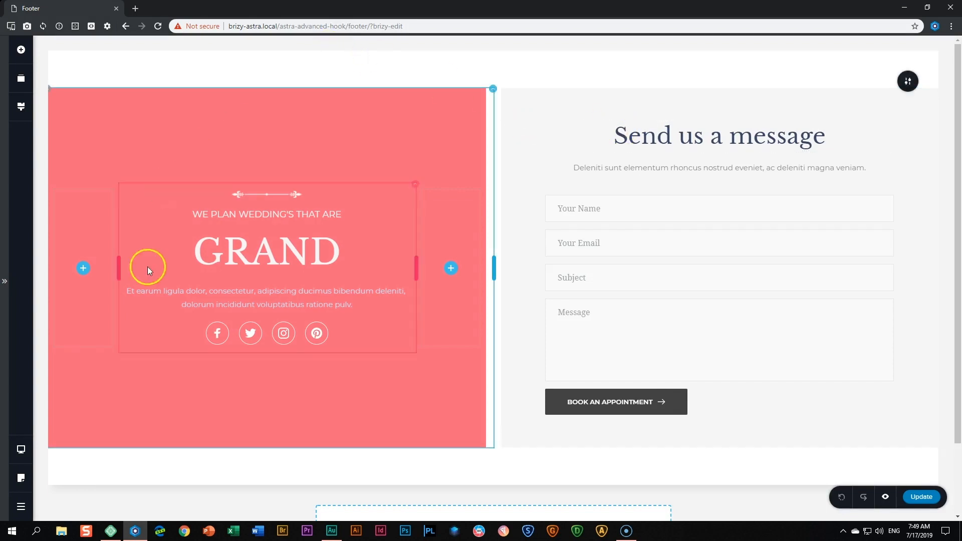
{"action": "mouse_move", "coordinate": [370, 318]}
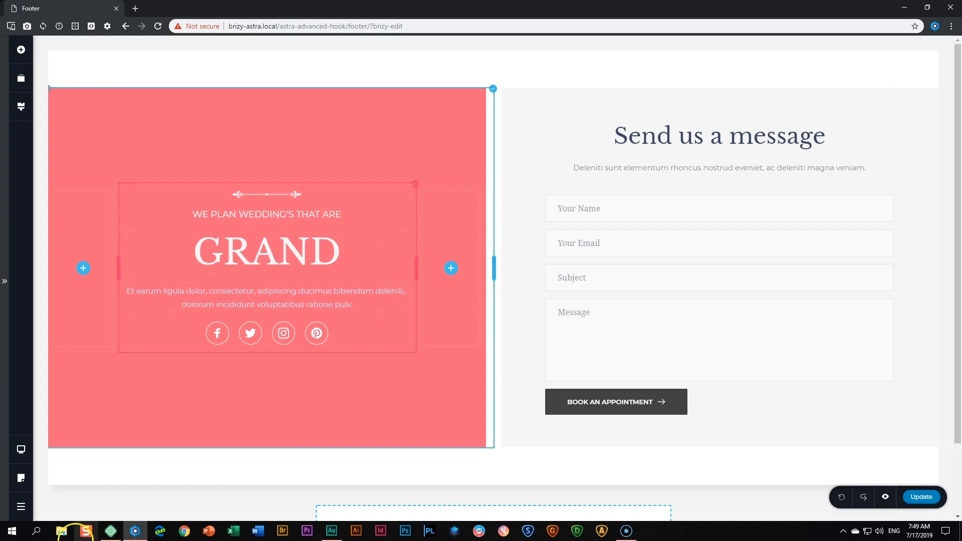
{"action": "left_click", "coordinate": [20, 507]}
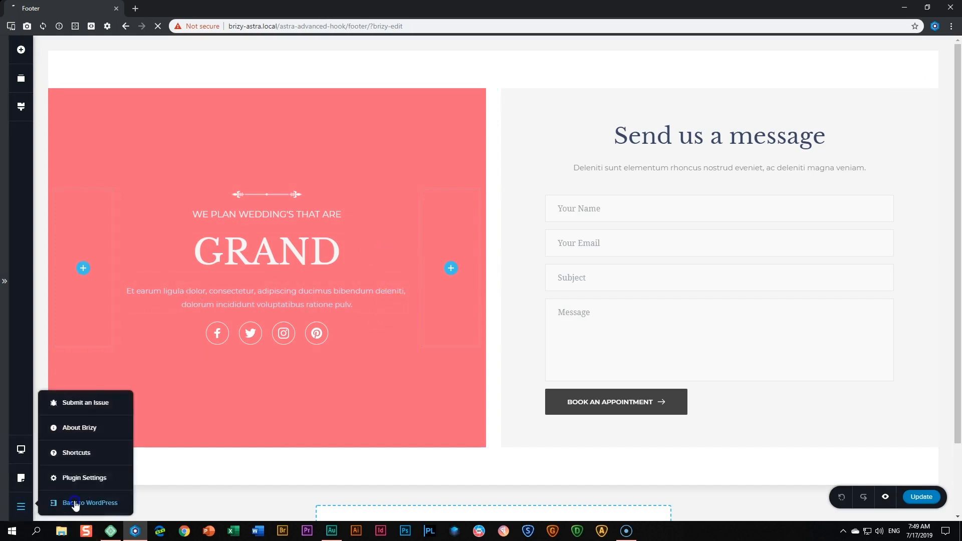
Go back to WordPress on the Footer custom layout's edit page, then head to Astra Options
{"action": "left_click", "coordinate": [89, 502]}
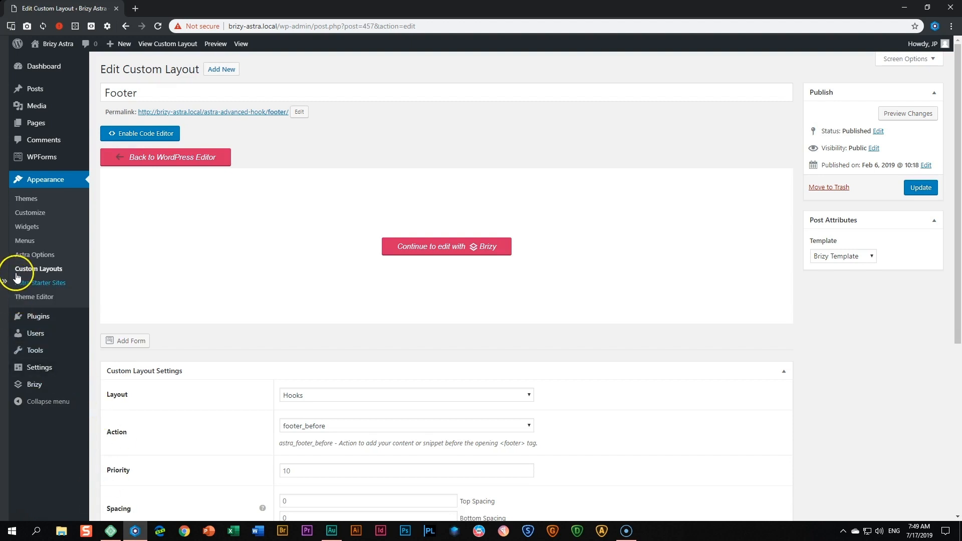
{"action": "mouse_move", "coordinate": [45, 180]}
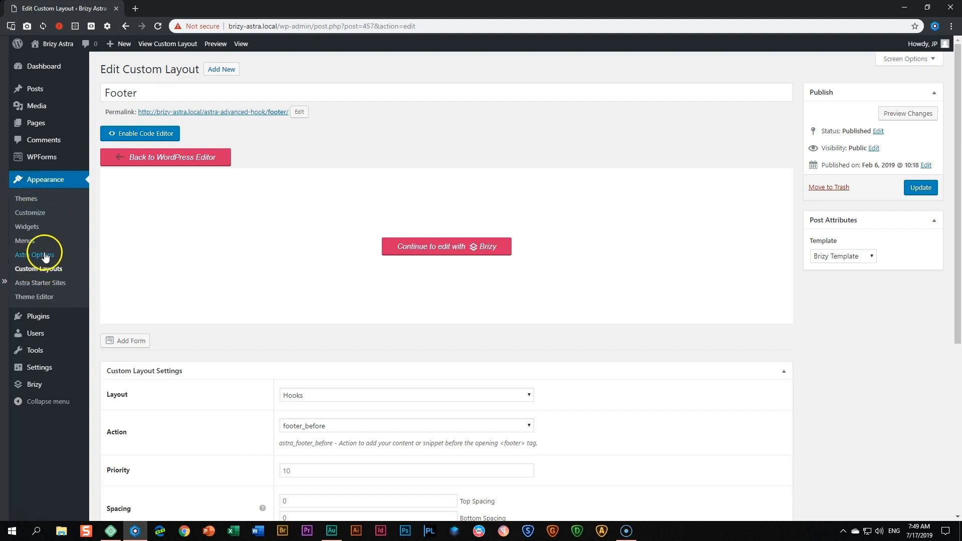
{"action": "left_click", "coordinate": [34, 253]}
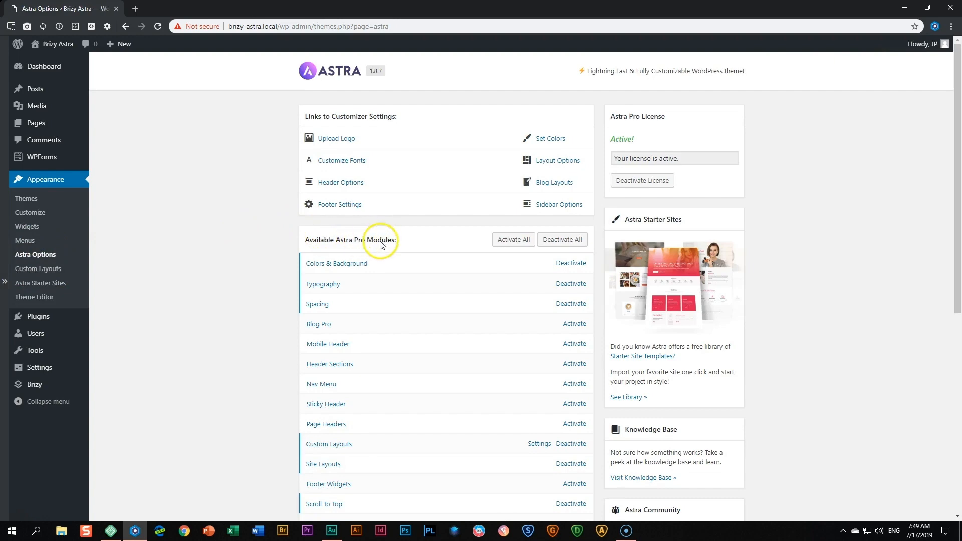
Review the Available Astra Pro Modules list, confirming Custom Layouts and Site Layouts are active
{"action": "scroll", "scroll_direction": "down", "scroll_amount": 3}
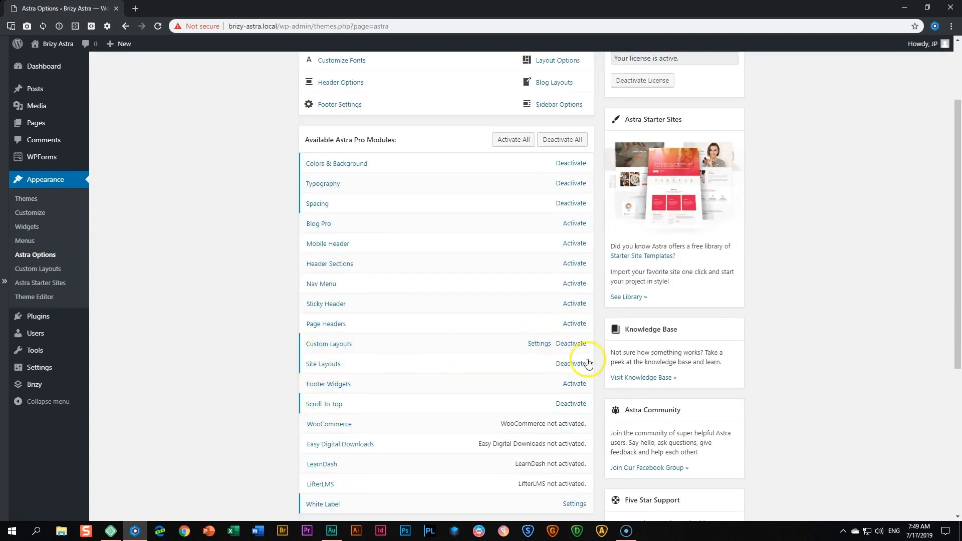
{"action": "mouse_move", "coordinate": [565, 349]}
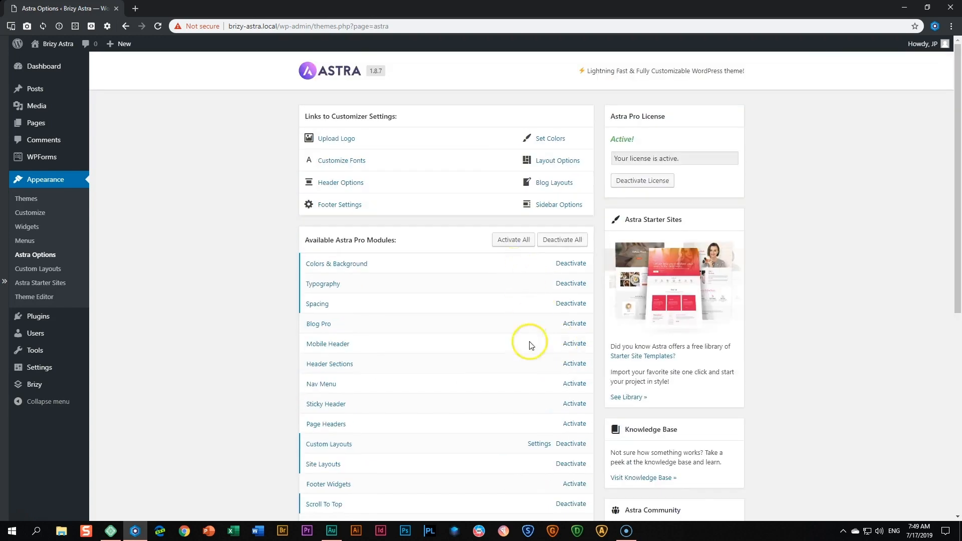
{"action": "left_click", "coordinate": [37, 271]}
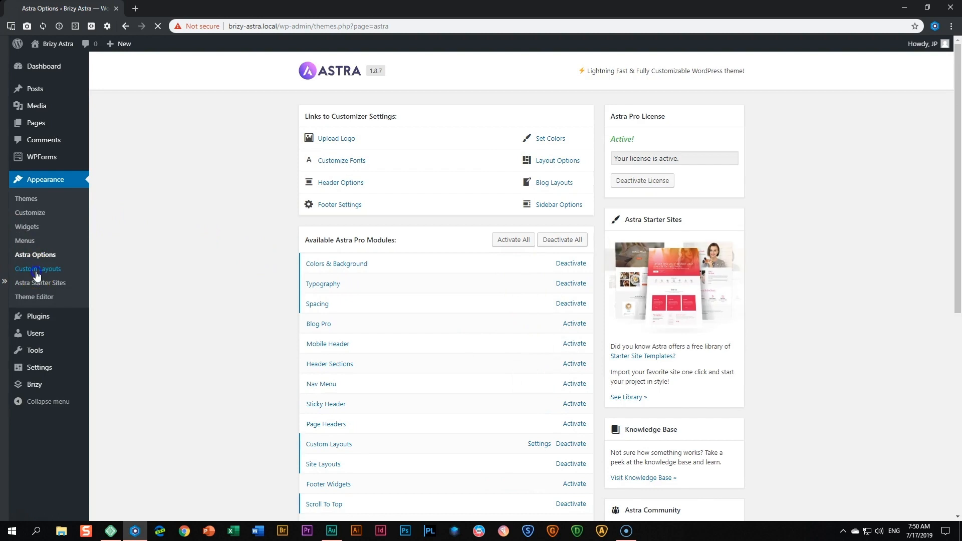
Review the Footer layout's settings: footer_before hook, Entire Website display, Contact Us excluded
{"action": "left_click", "coordinate": [37, 269]}
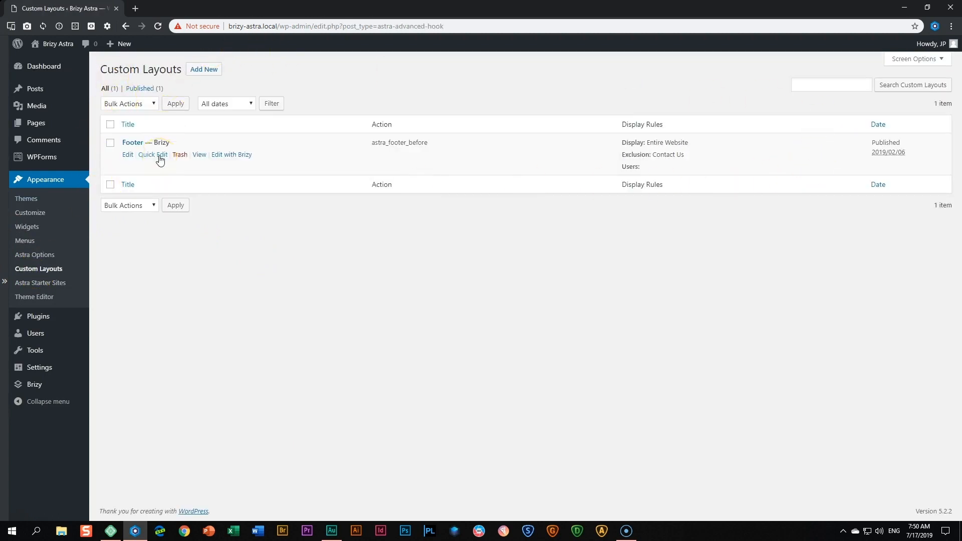
{"action": "left_click", "coordinate": [127, 154]}
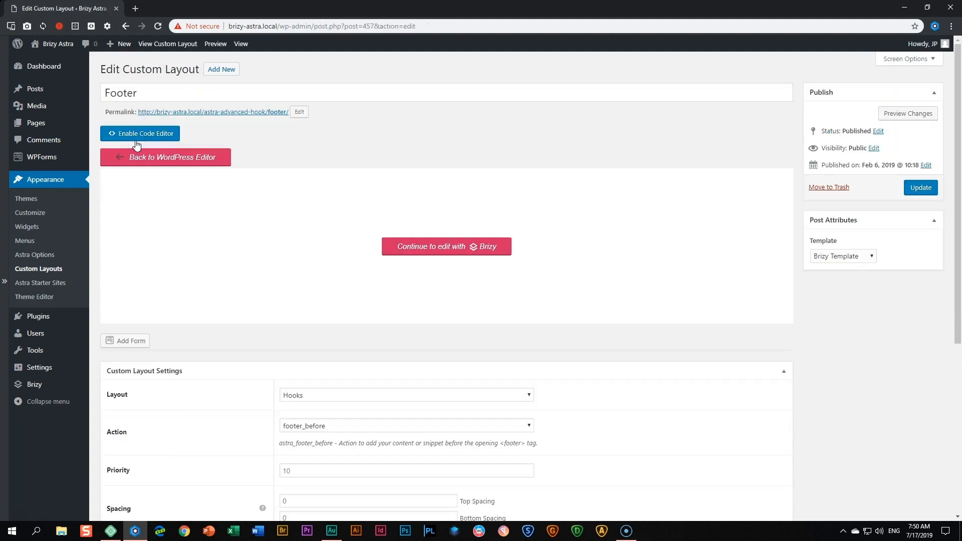
{"action": "scroll", "scroll_direction": "down", "scroll_amount": 3}
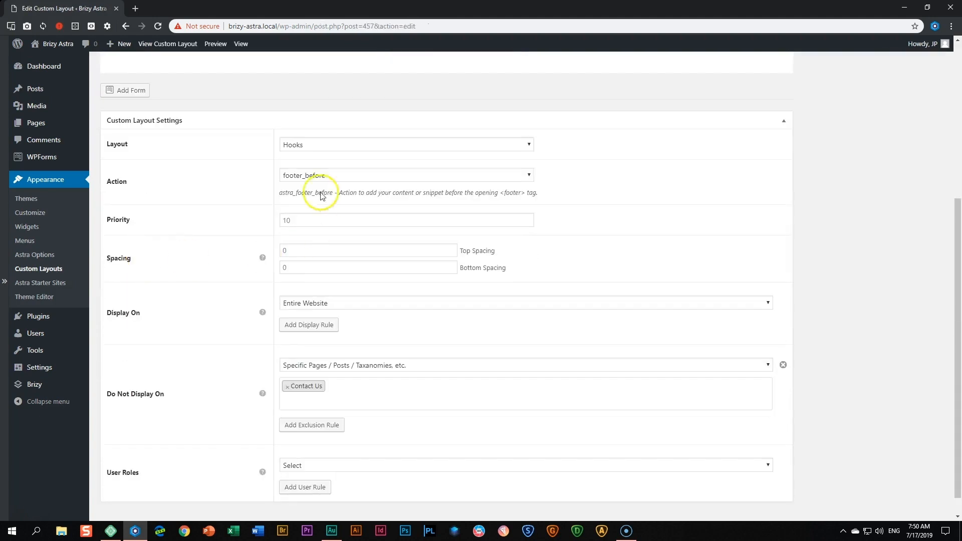
{"action": "scroll", "scroll_direction": "down", "scroll_amount": 3}
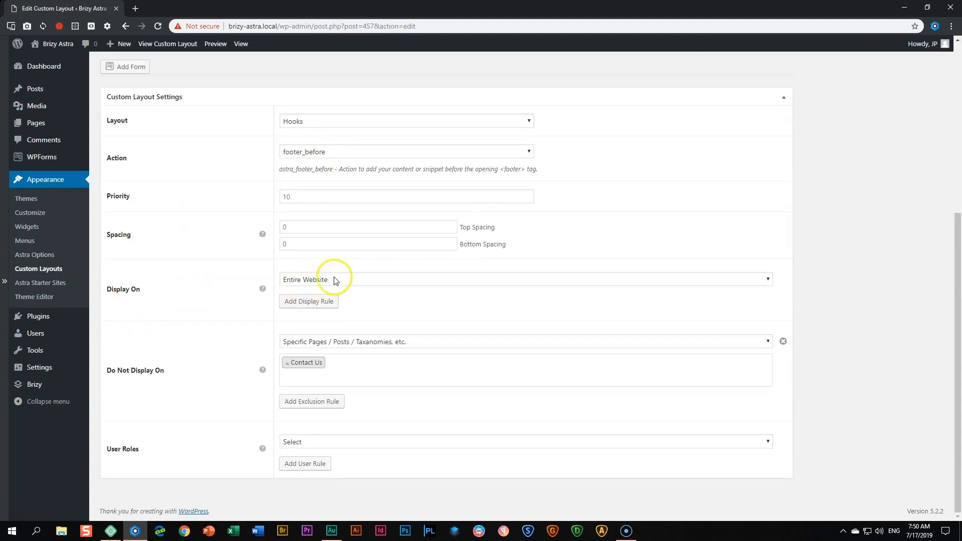
{"action": "mouse_move", "coordinate": [149, 374]}
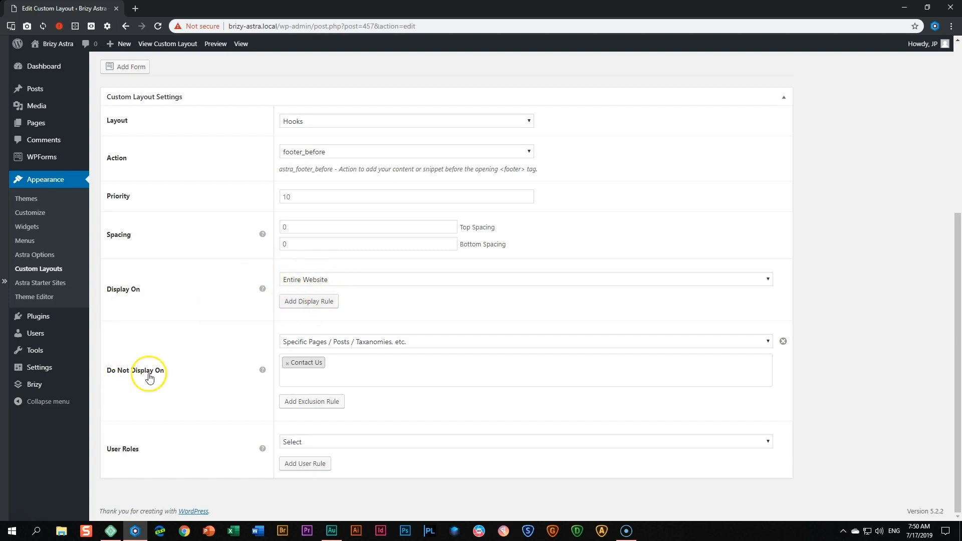
{"action": "mouse_move", "coordinate": [319, 371]}
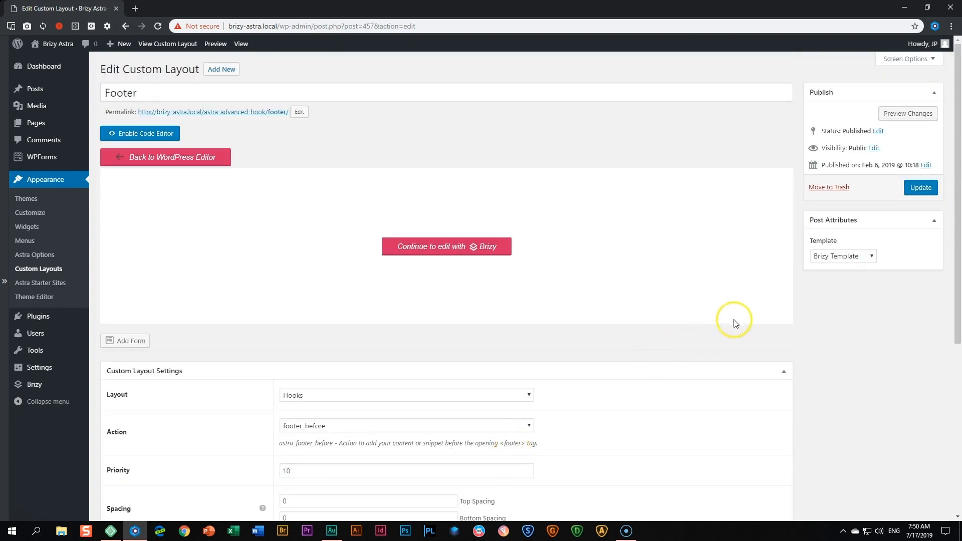
{"action": "mouse_move", "coordinate": [434, 252]}
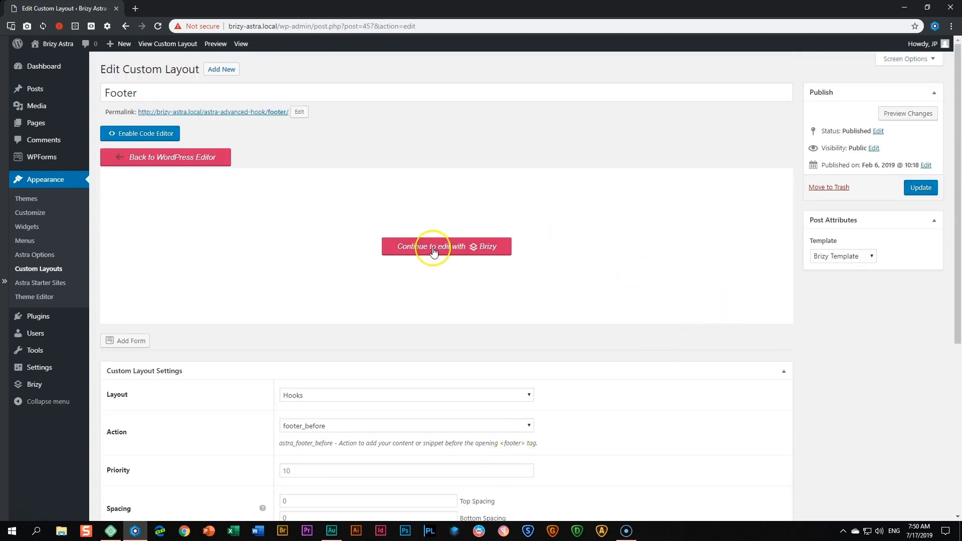
Continue editing the Footer in Brizy and show the editor's main options list
{"action": "left_click", "coordinate": [445, 247]}
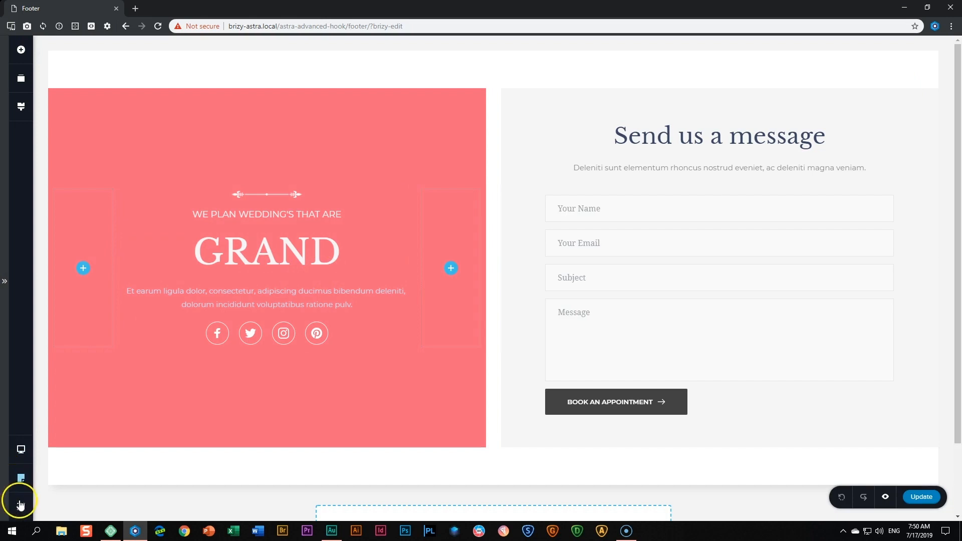
{"action": "left_click", "coordinate": [20, 506]}
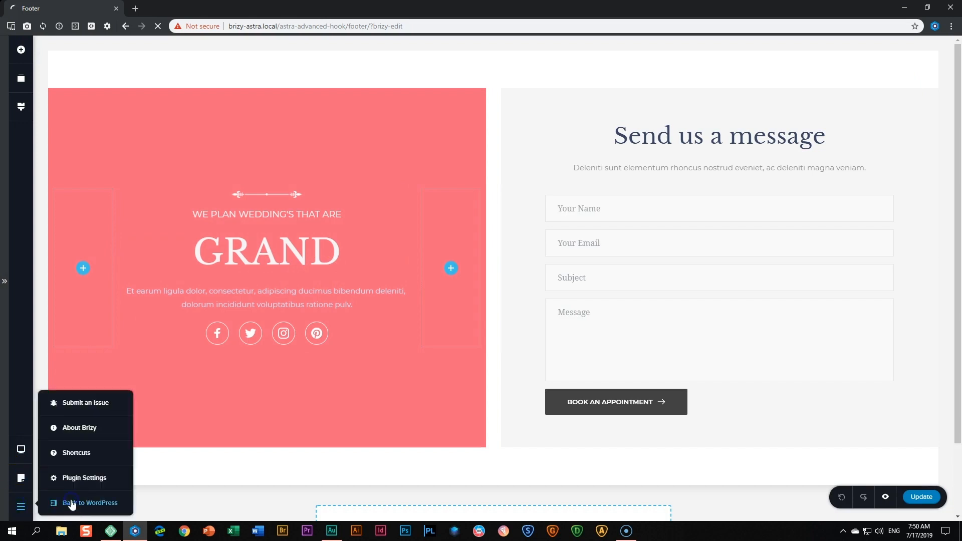
Return to the Footer layout's WordPress edit page and head toward Installed Plugins
{"action": "left_click", "coordinate": [90, 502]}
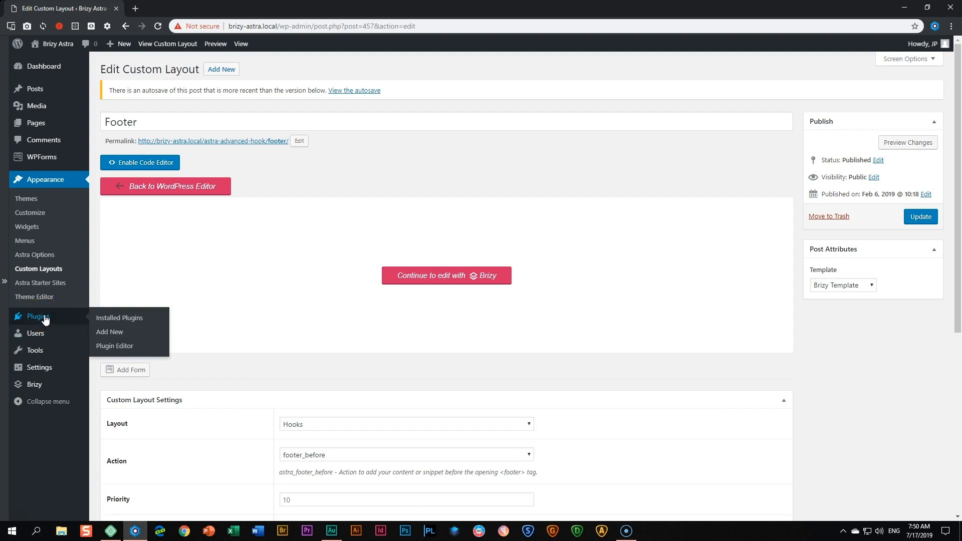
{"action": "mouse_move", "coordinate": [104, 322]}
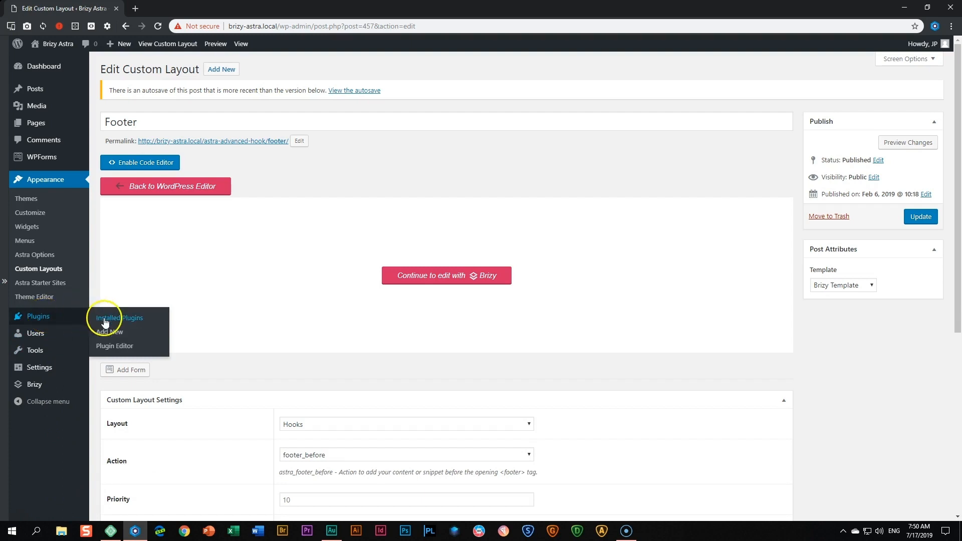
{"action": "left_click", "coordinate": [119, 317]}
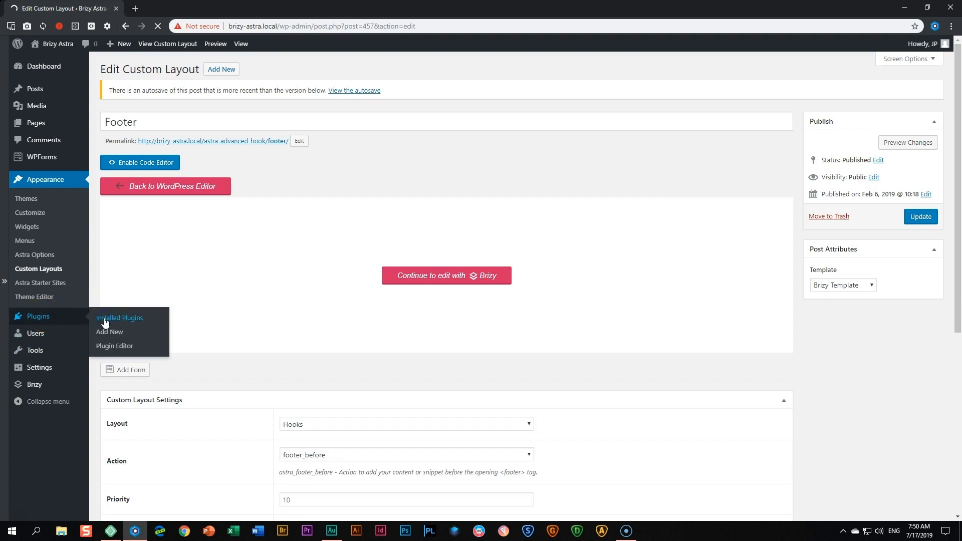
View the five active plugins: Astra Premium Sites, Astra Pro, Brizy, Brizy Pro, WPForms Lite
{"action": "left_click", "coordinate": [120, 318]}
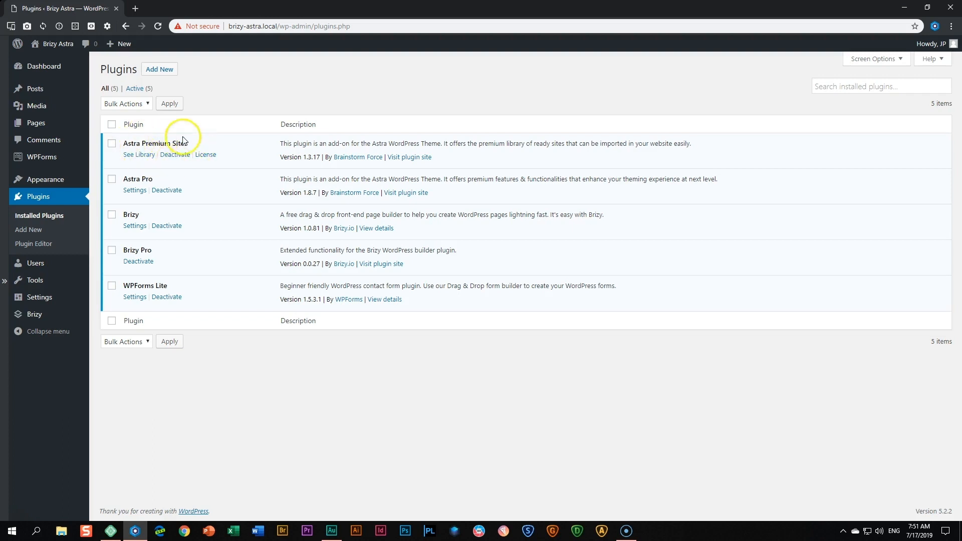
{"action": "mouse_move", "coordinate": [126, 147]}
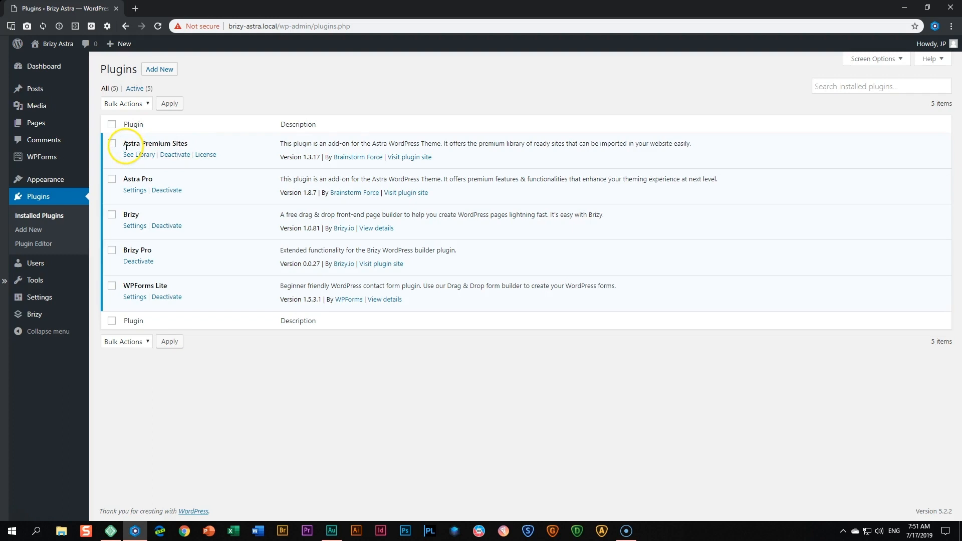
{"action": "mouse_move", "coordinate": [179, 155]}
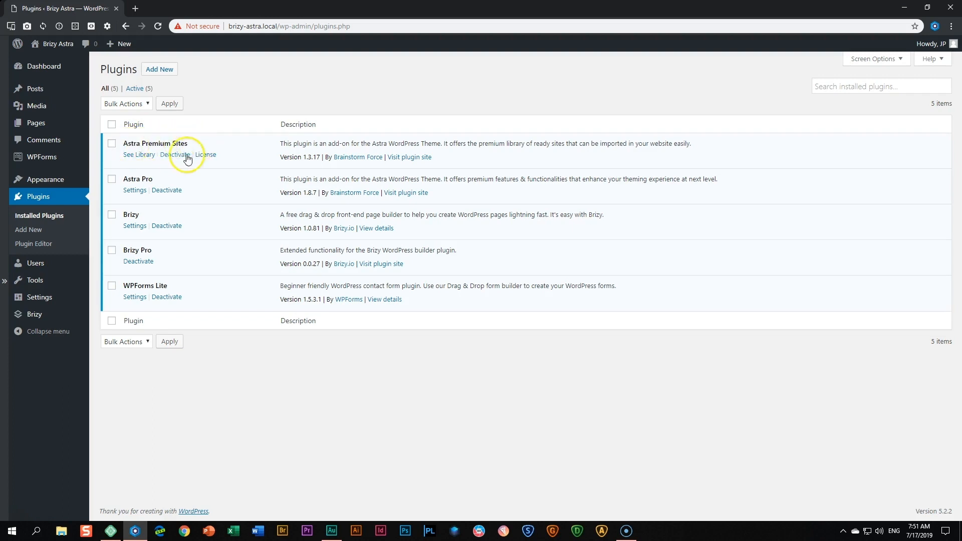
{"action": "mouse_move", "coordinate": [43, 180]}
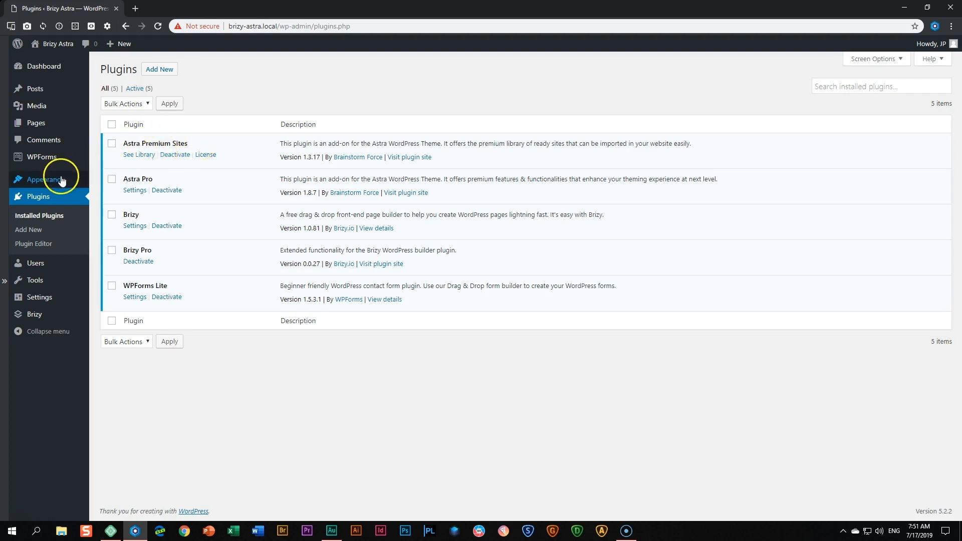
{"action": "mouse_move", "coordinate": [45, 179]}
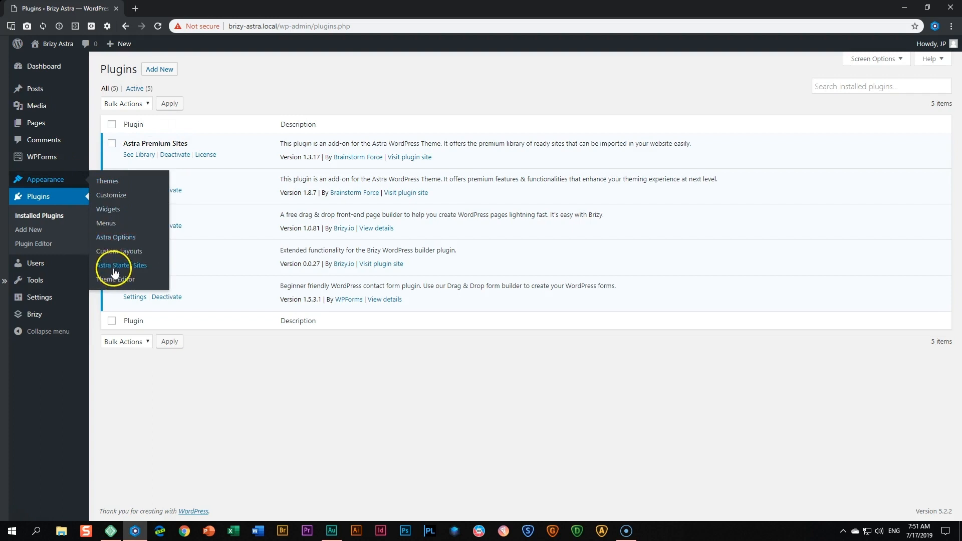
Browse the Astra Starter Sites templates down to Conference Event and Fitness Trainer
{"action": "left_click", "coordinate": [121, 265]}
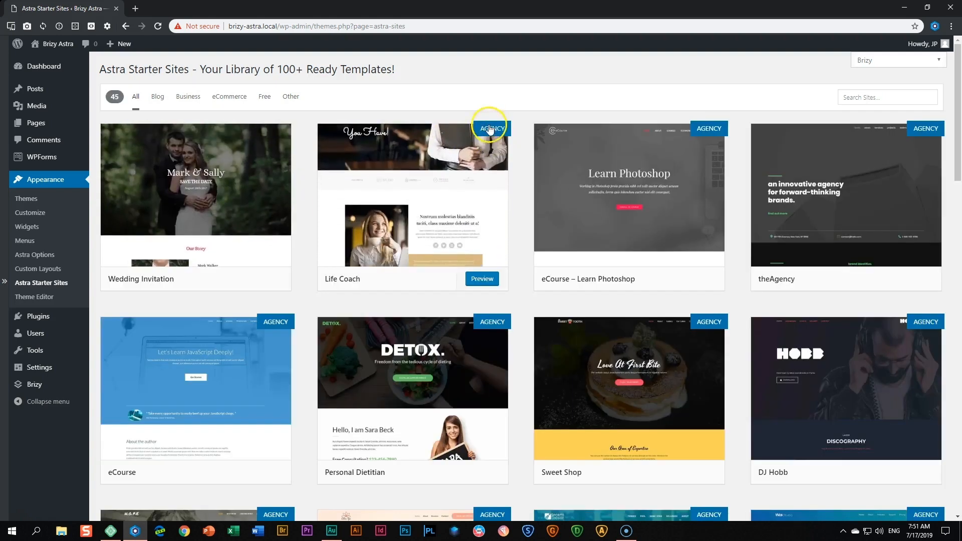
{"action": "scroll", "scroll_direction": "down", "scroll_amount": 3}
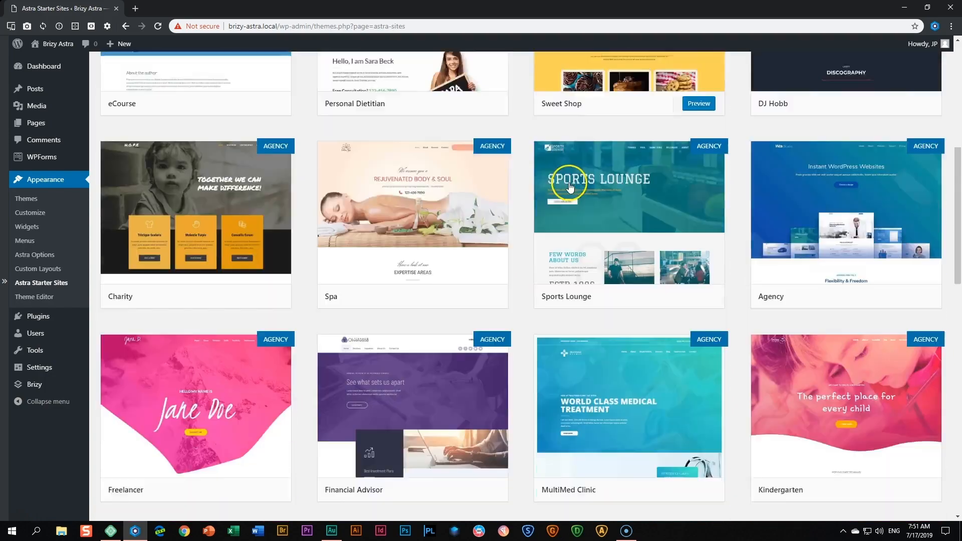
{"action": "scroll", "scroll_direction": "down", "scroll_amount": 3}
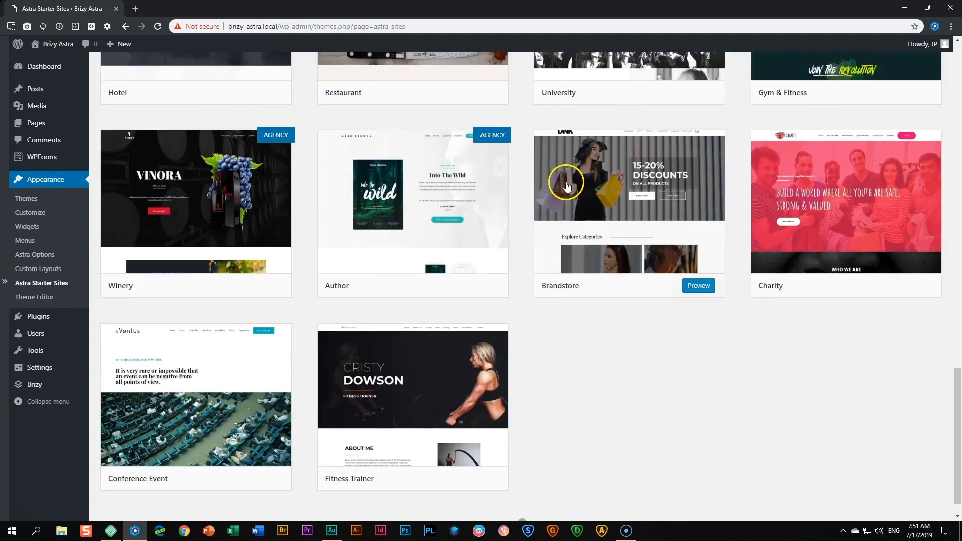